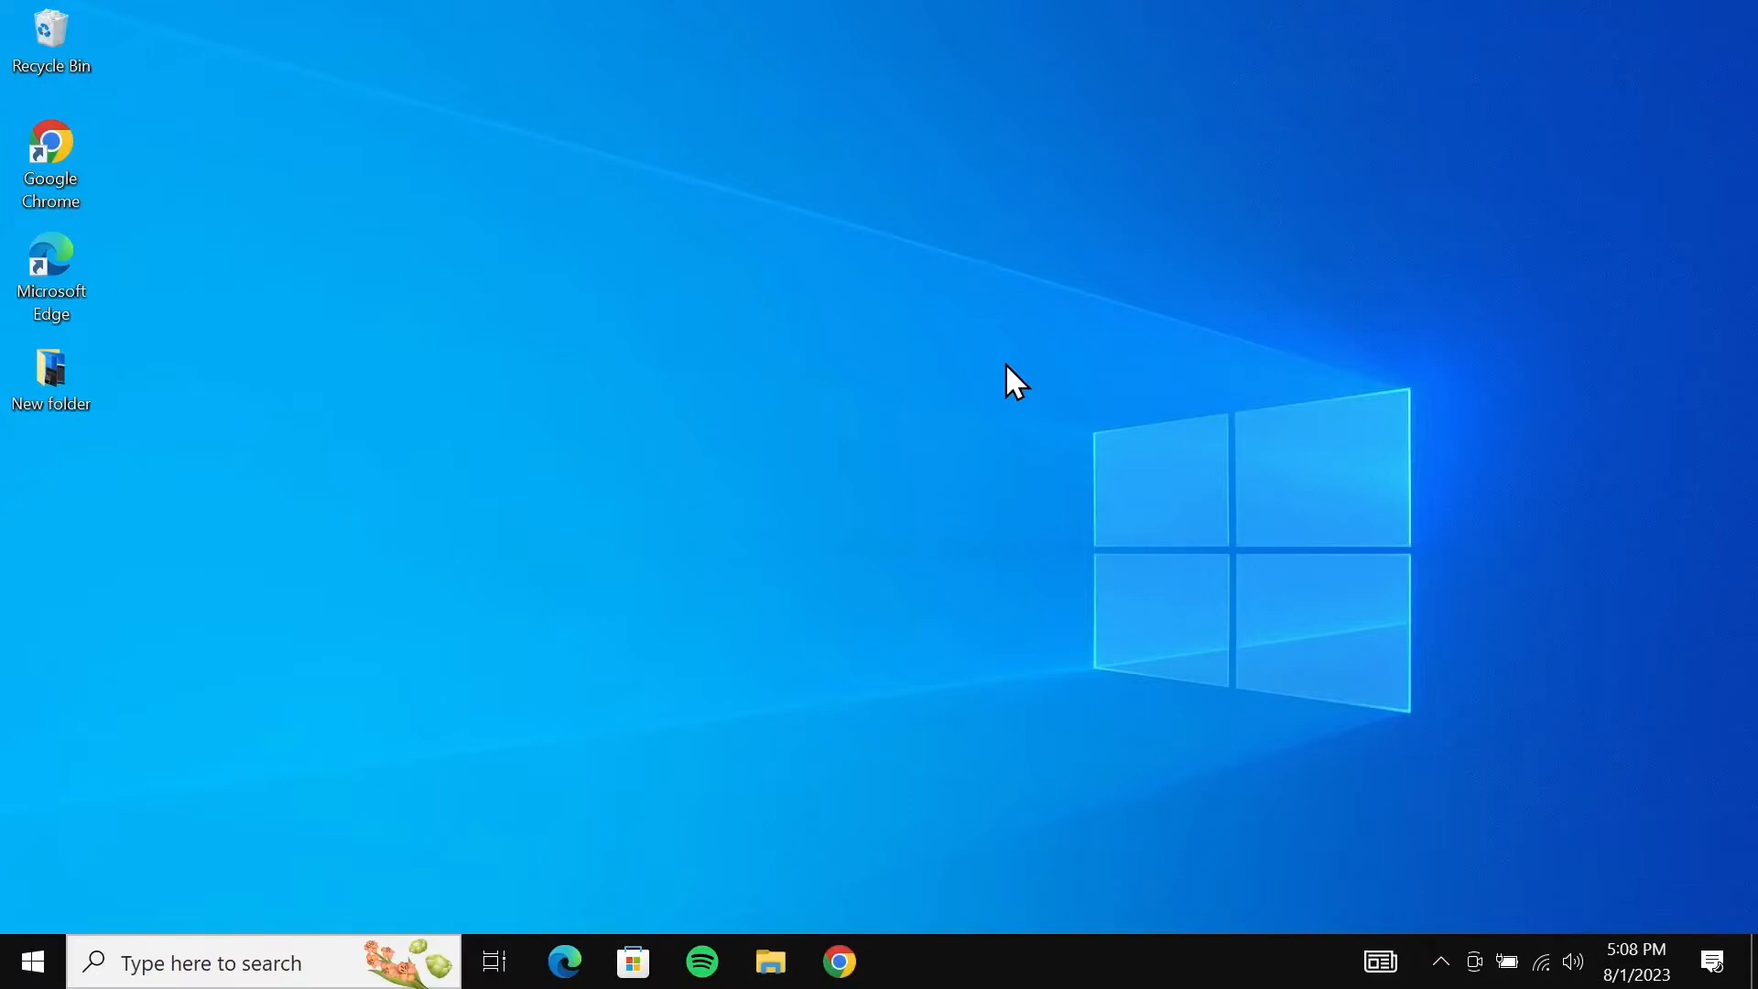
mouse_move(30, 960)
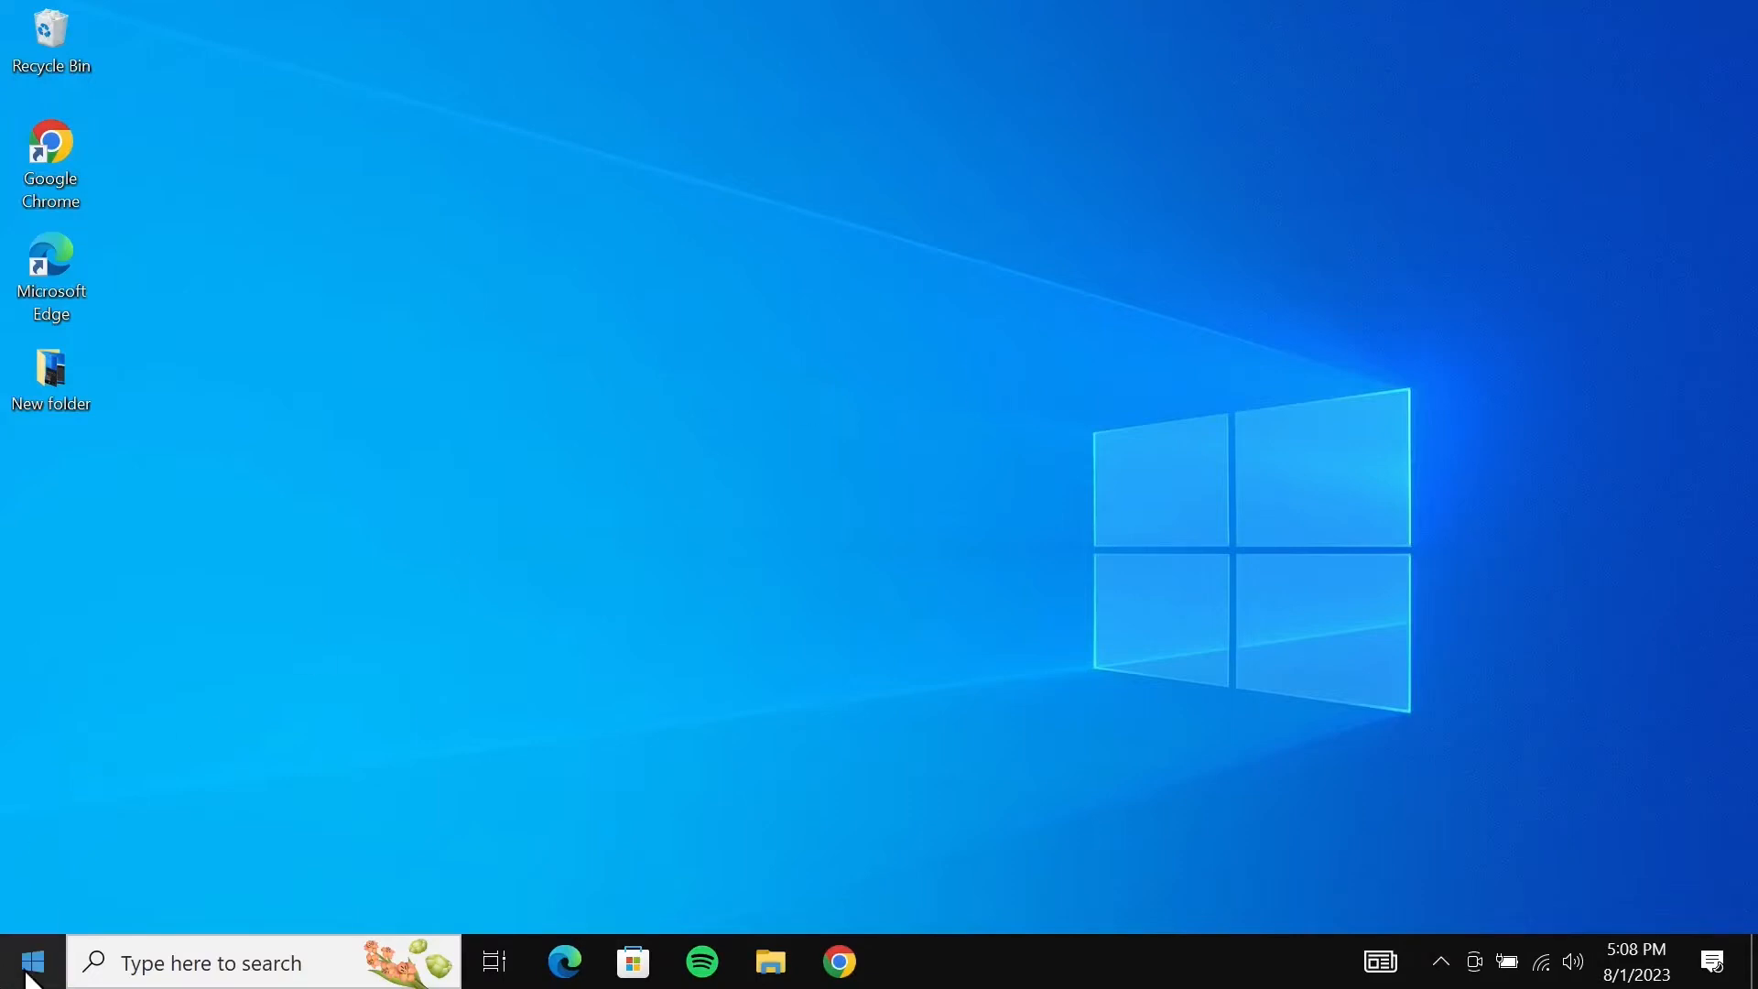
Reach the Time & Language settings from the Start menu's Settings entry.
left_click(31, 963)
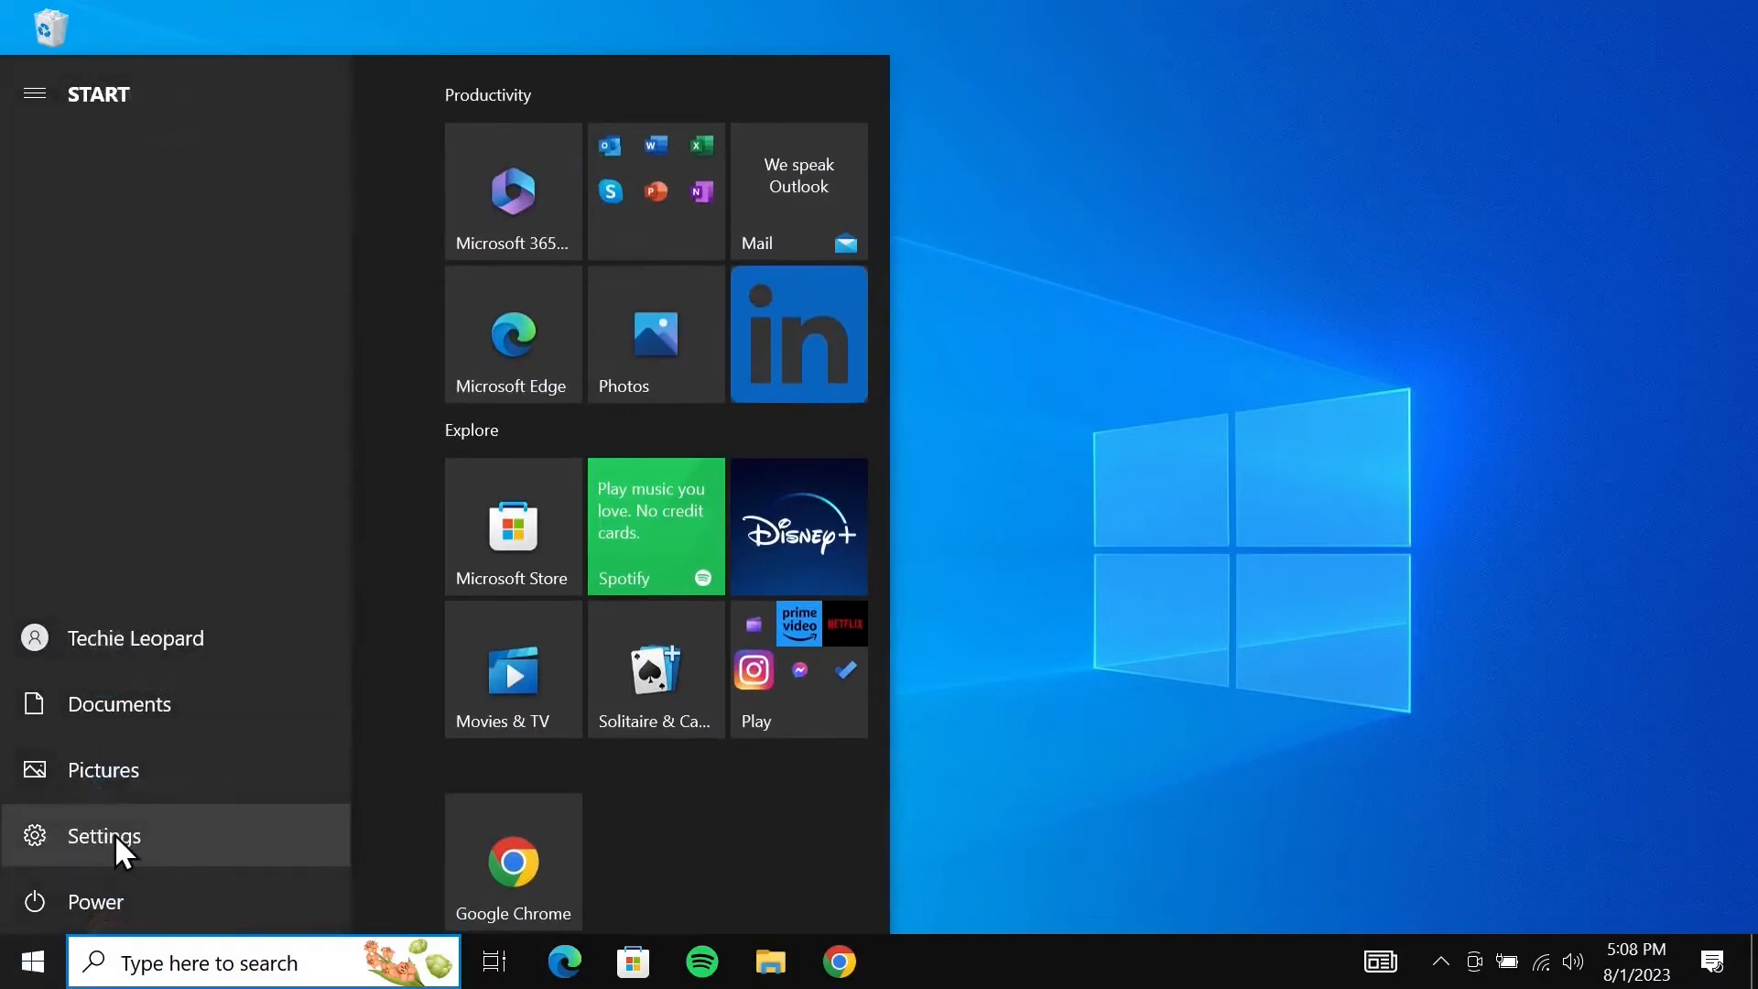
left_click(102, 836)
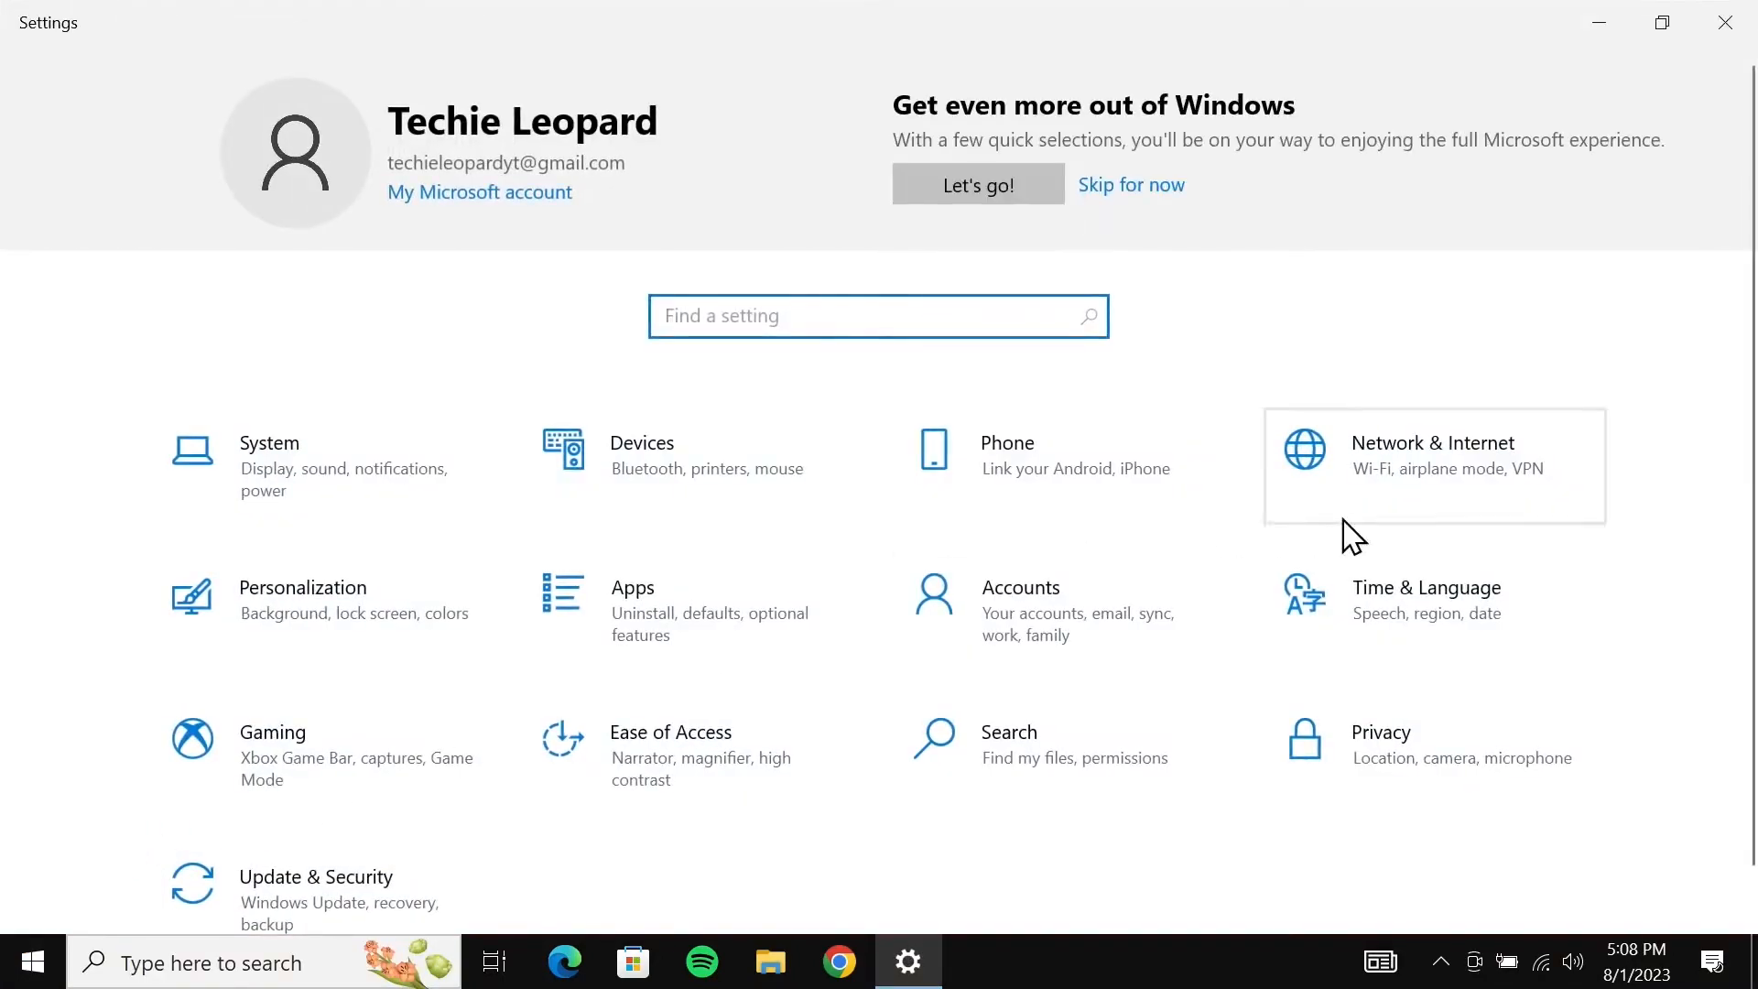
mouse_move(1422, 624)
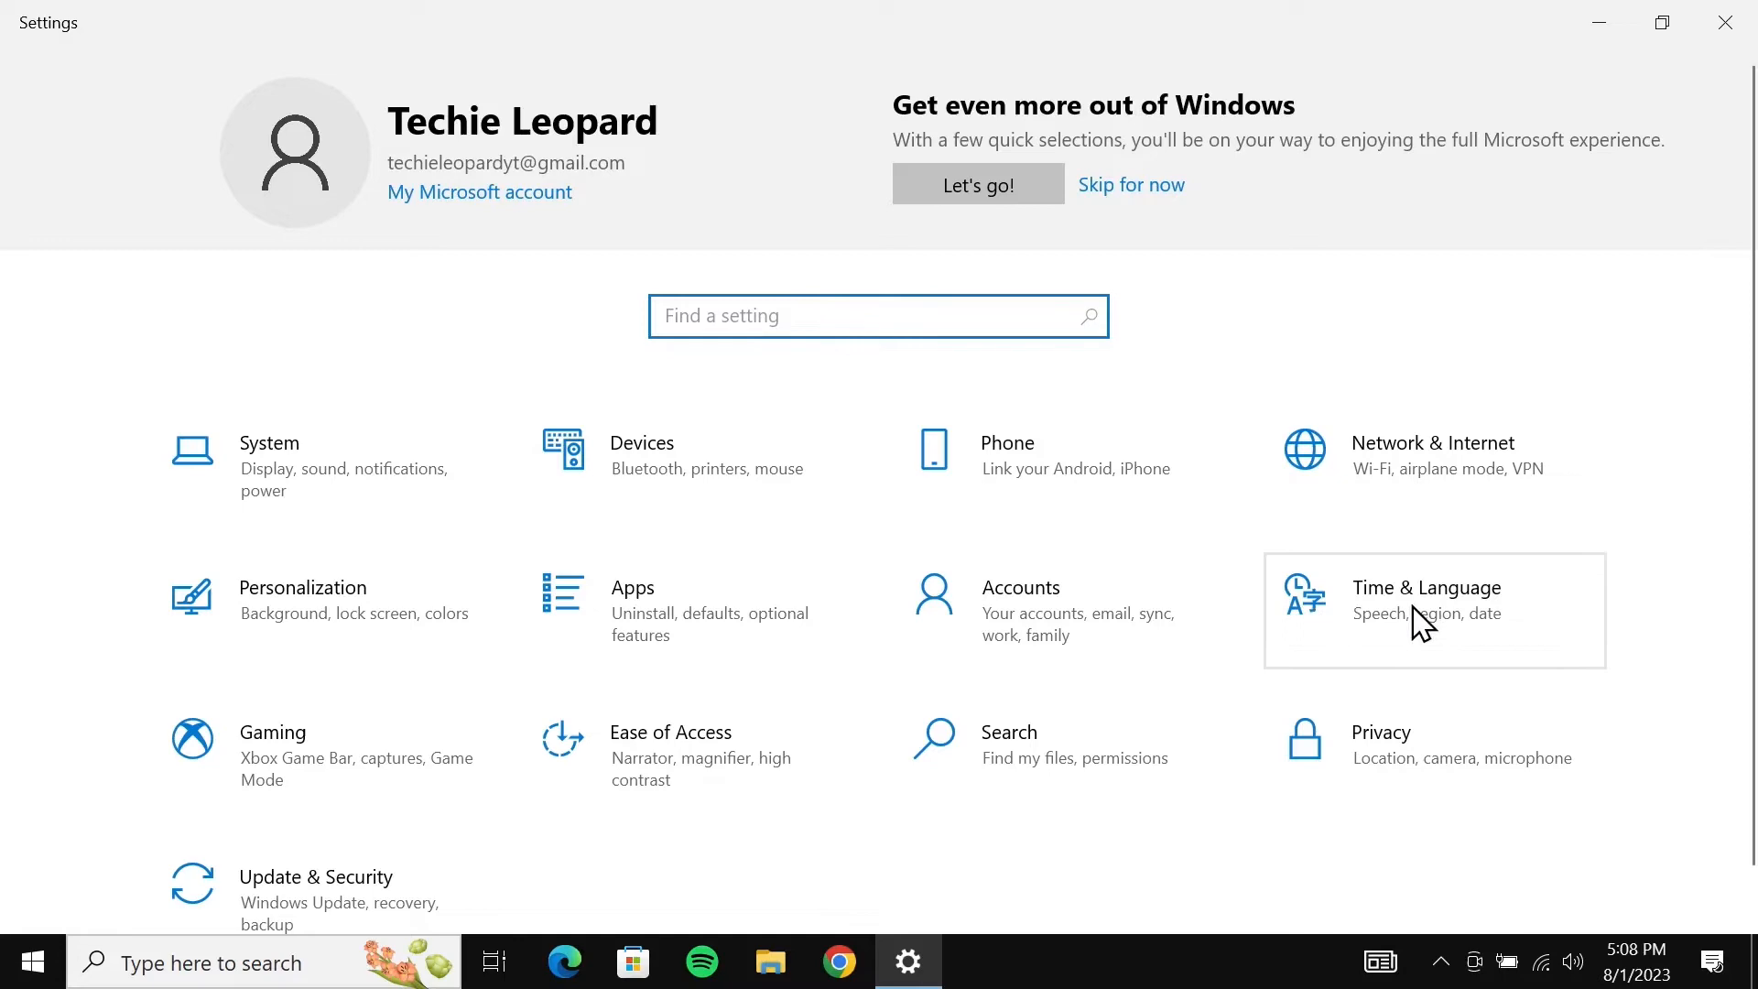
left_click(1427, 588)
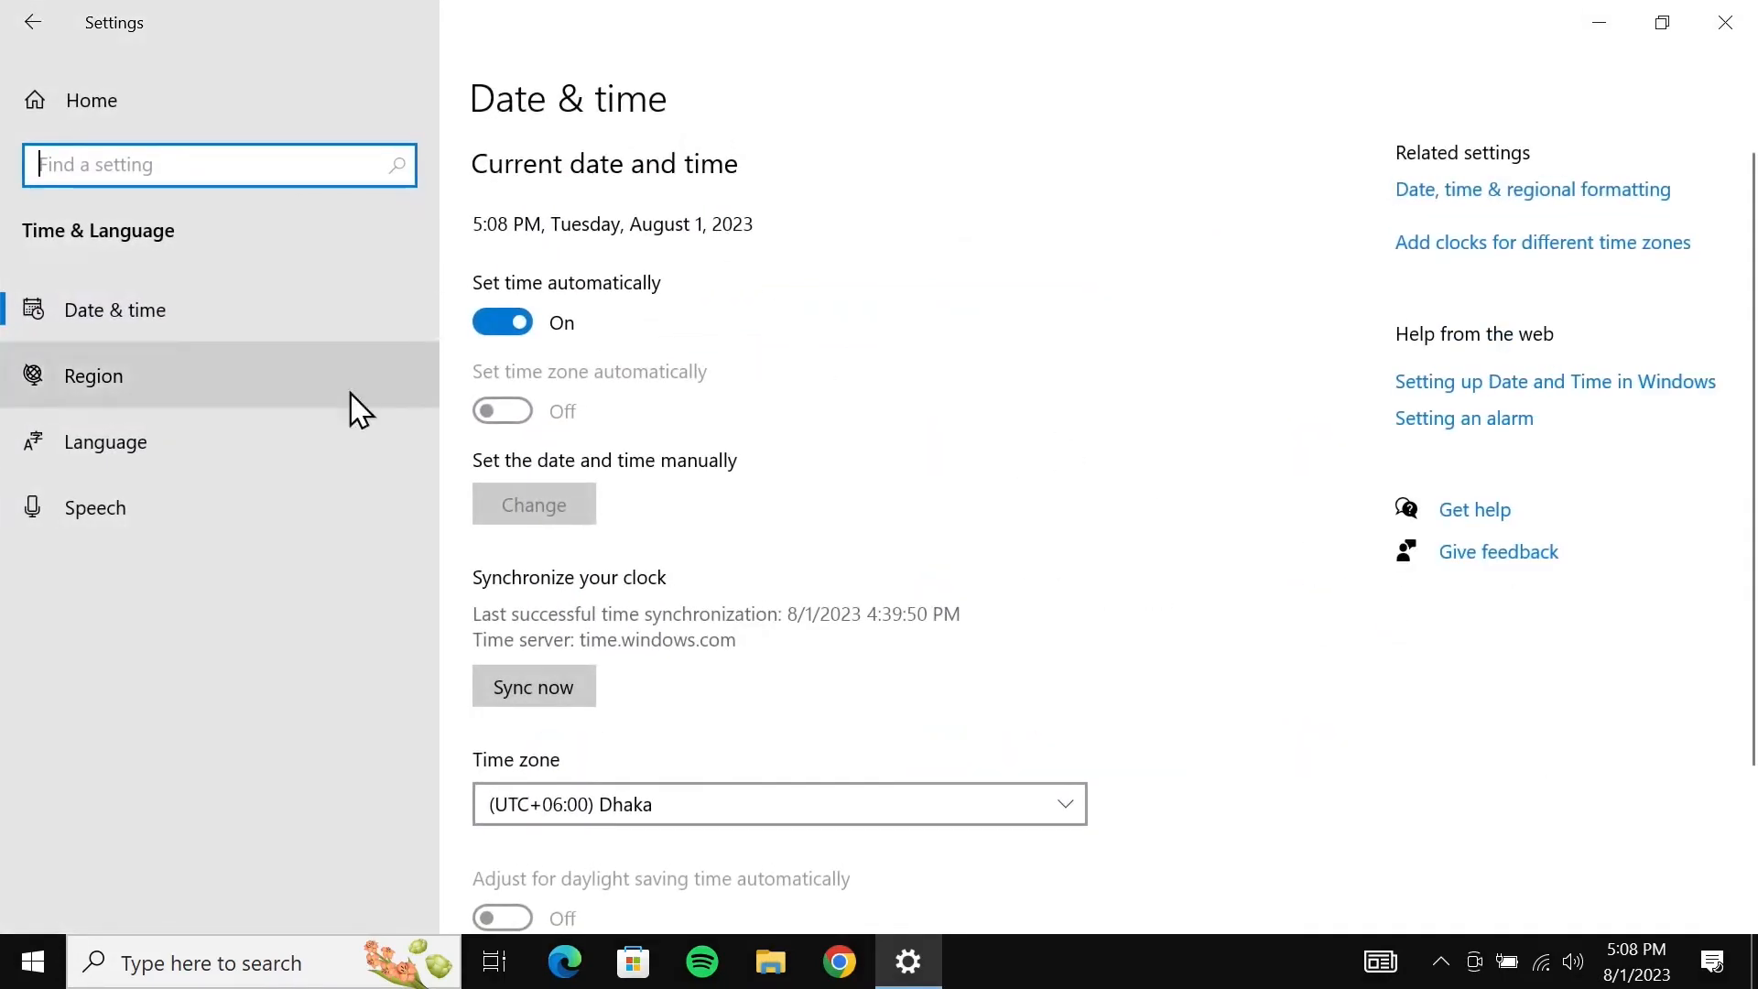
Show the Language page's Preferred languages list, holding only English (United States).
left_click(105, 441)
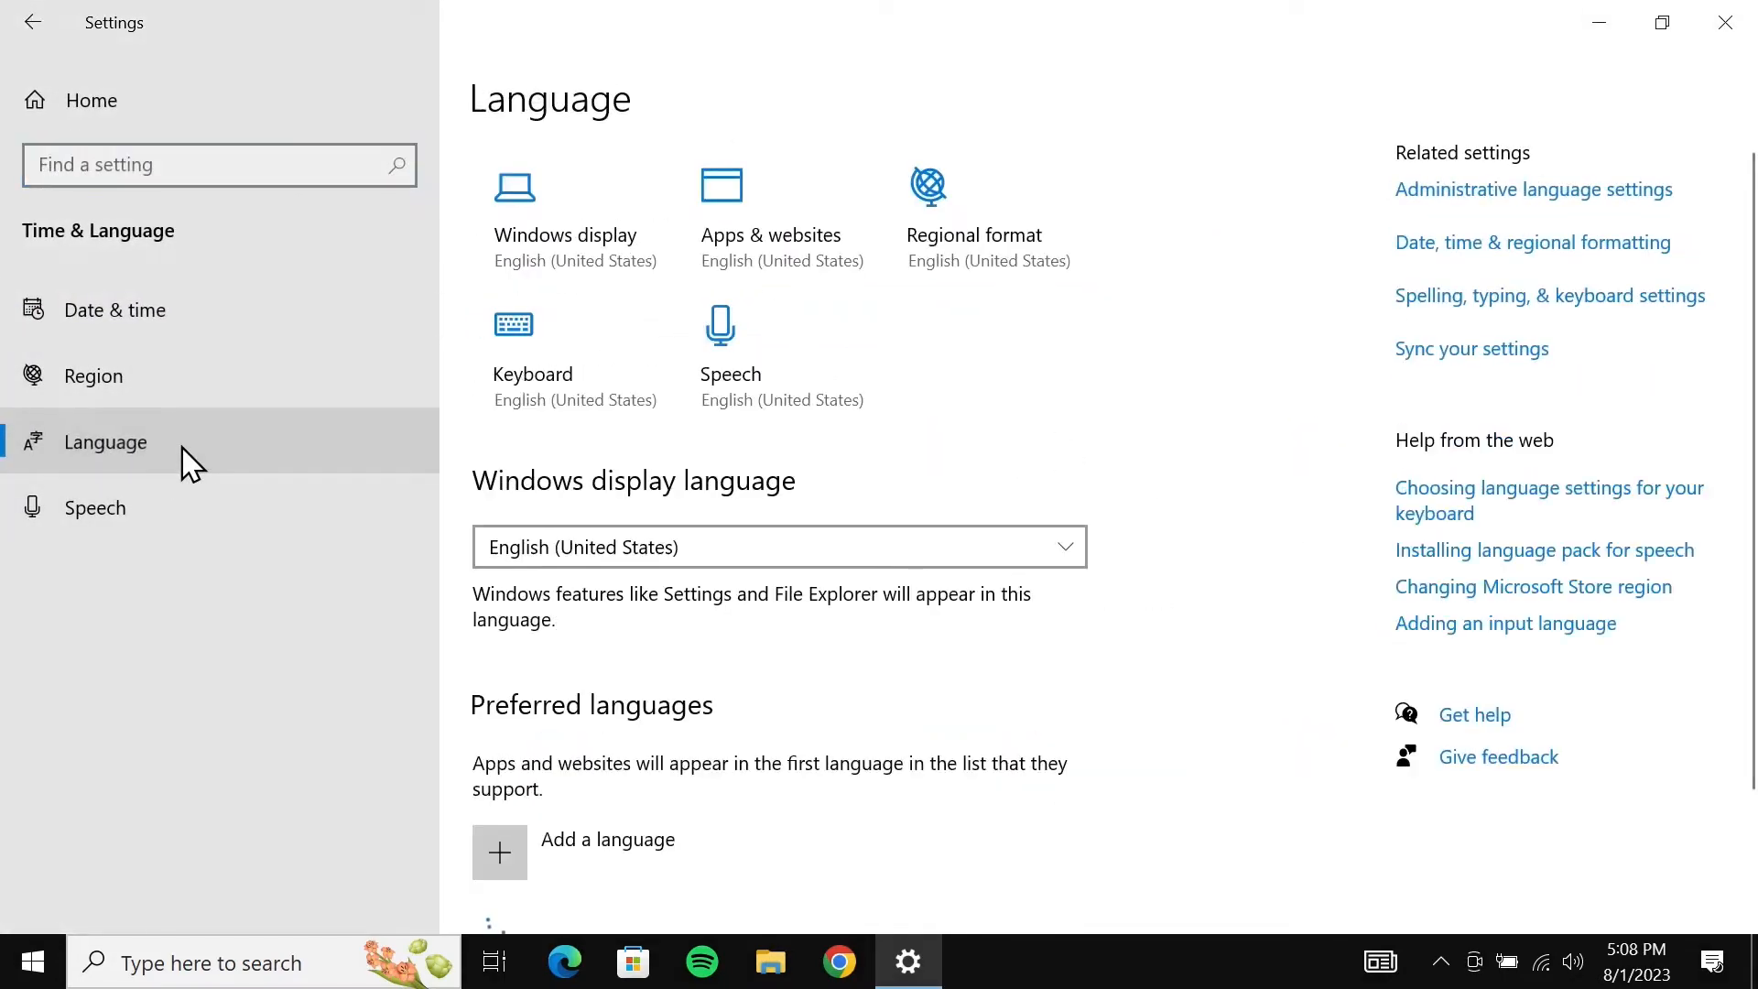
scroll("down", 3)
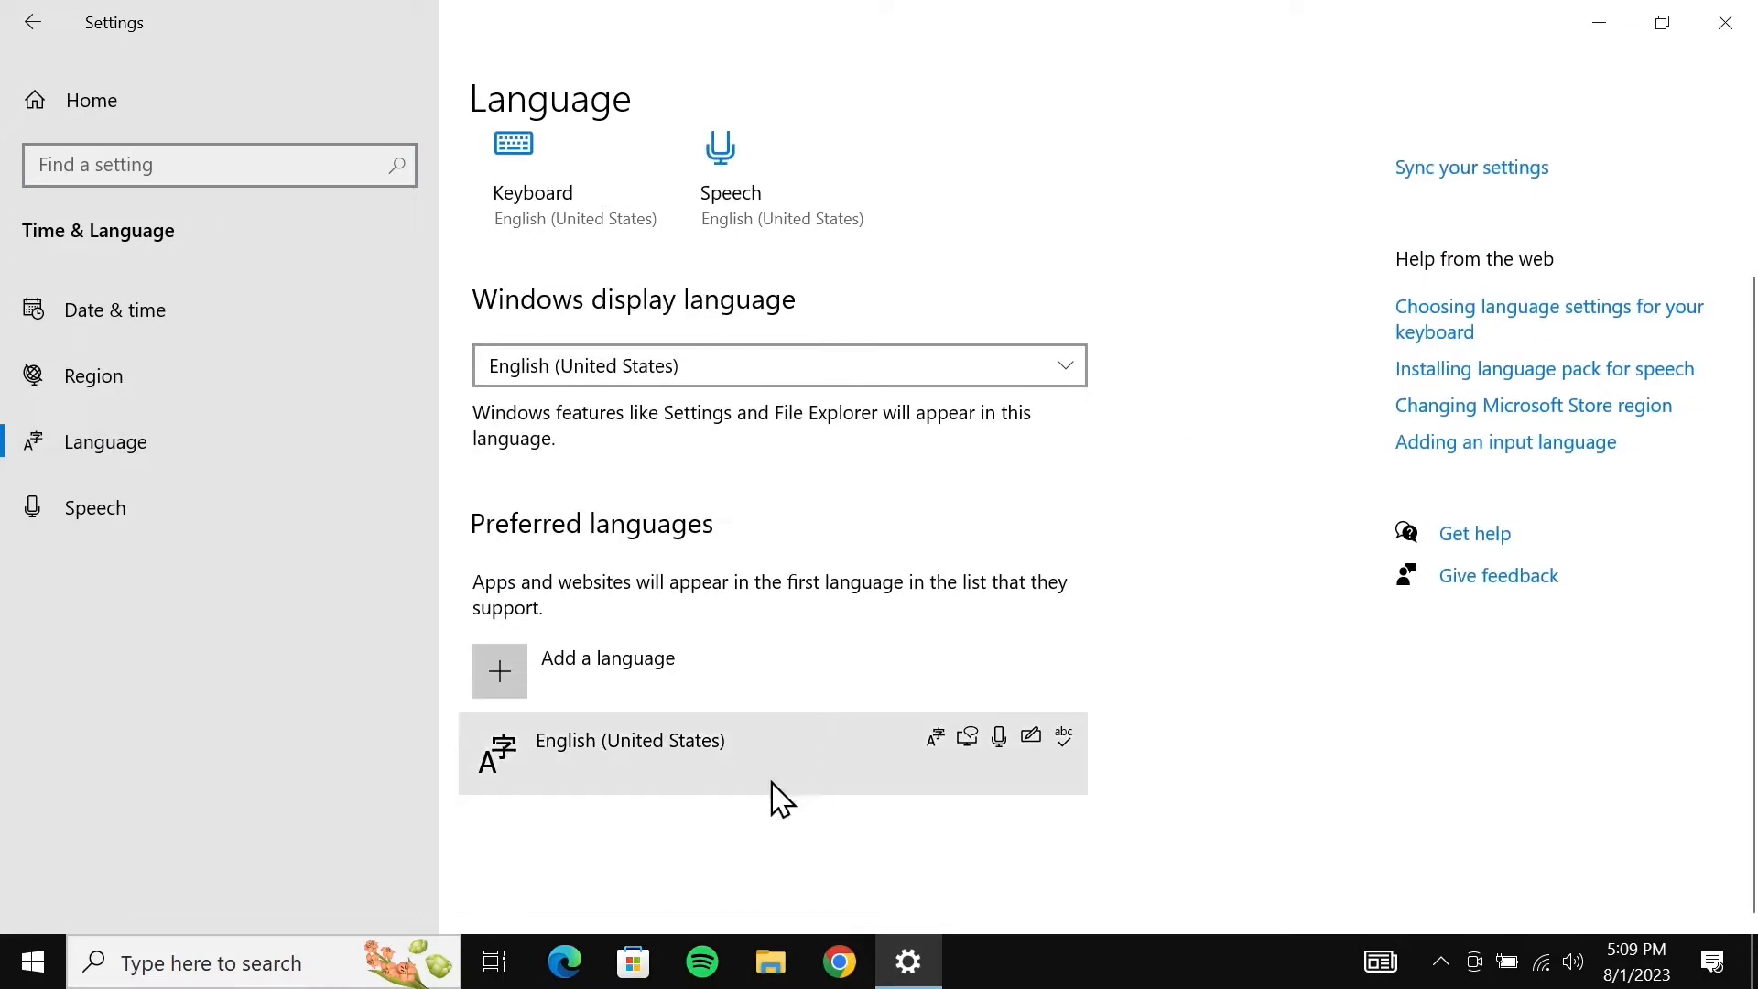
mouse_move(726, 839)
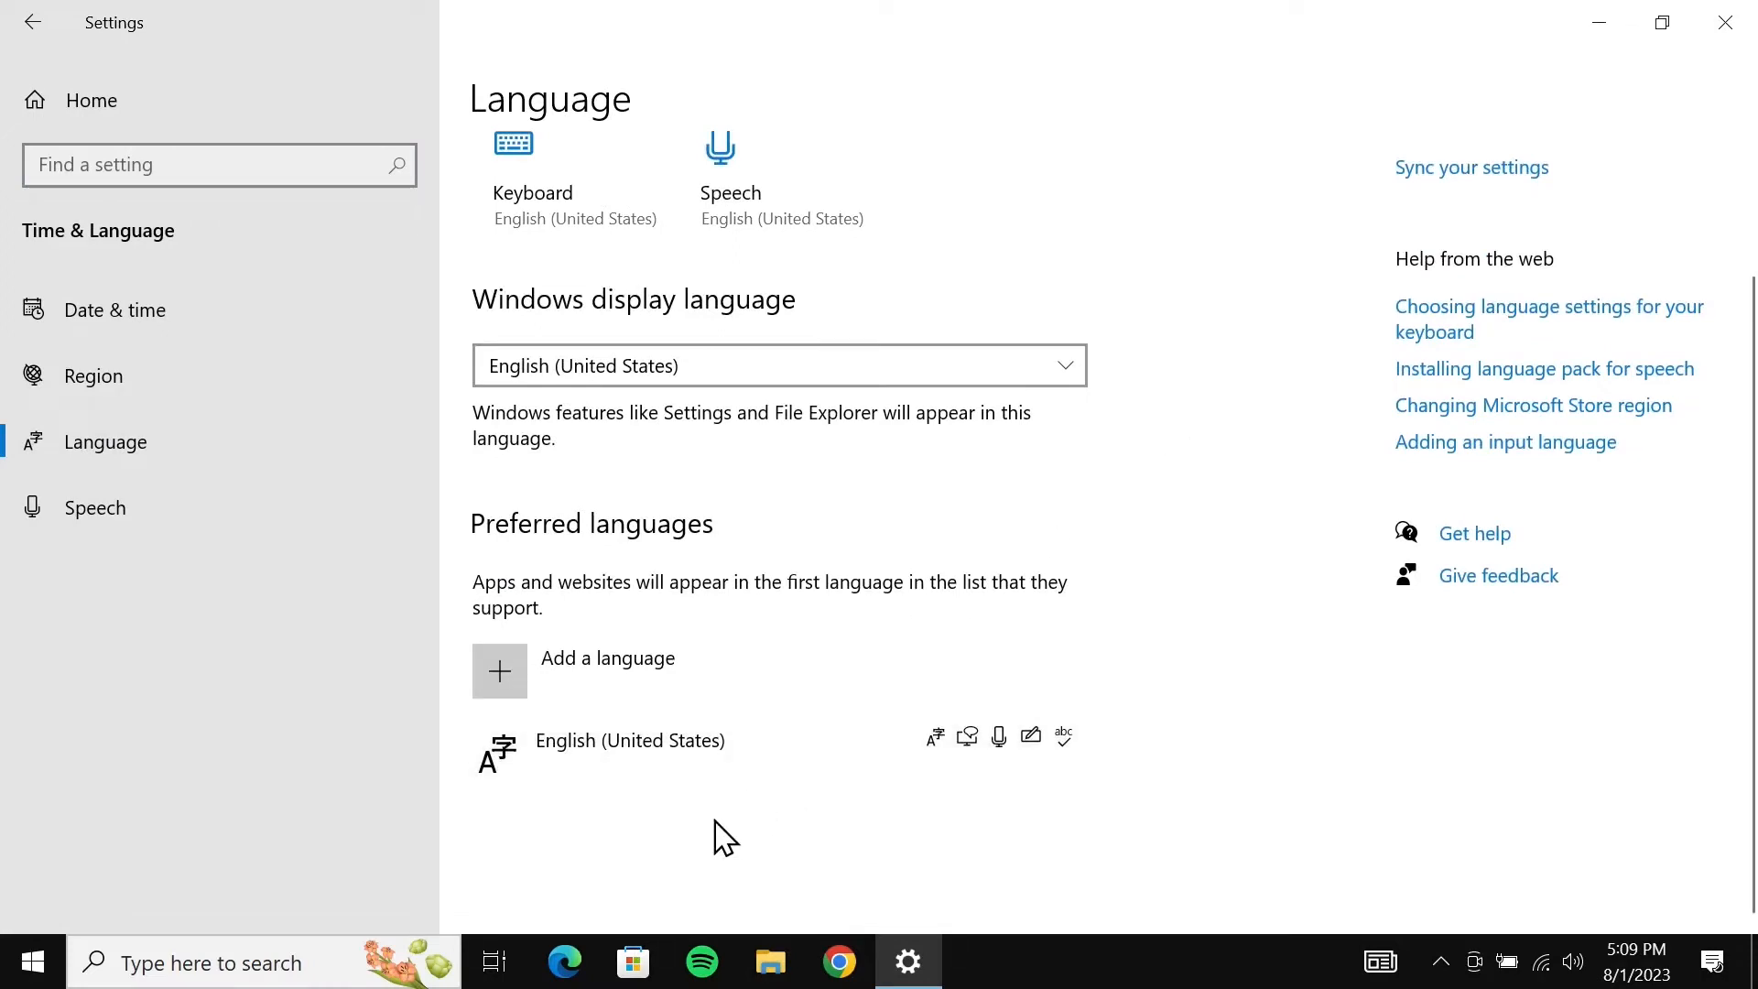
mouse_move(645, 679)
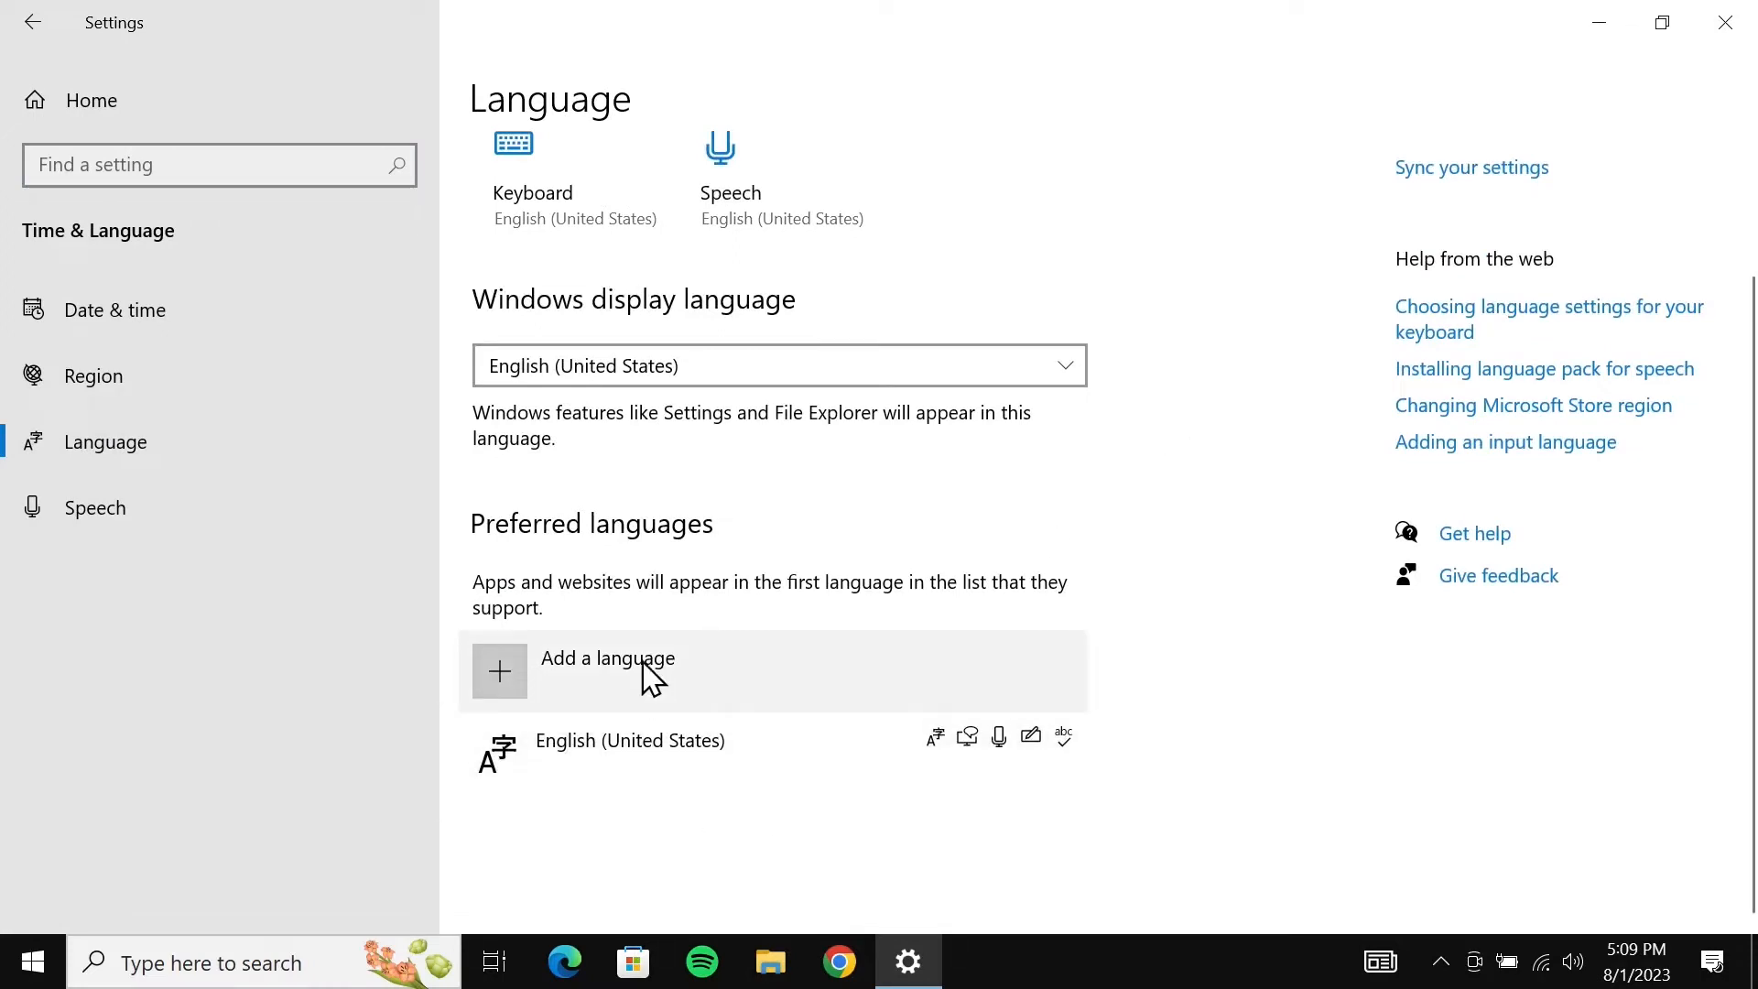
mouse_move(628, 768)
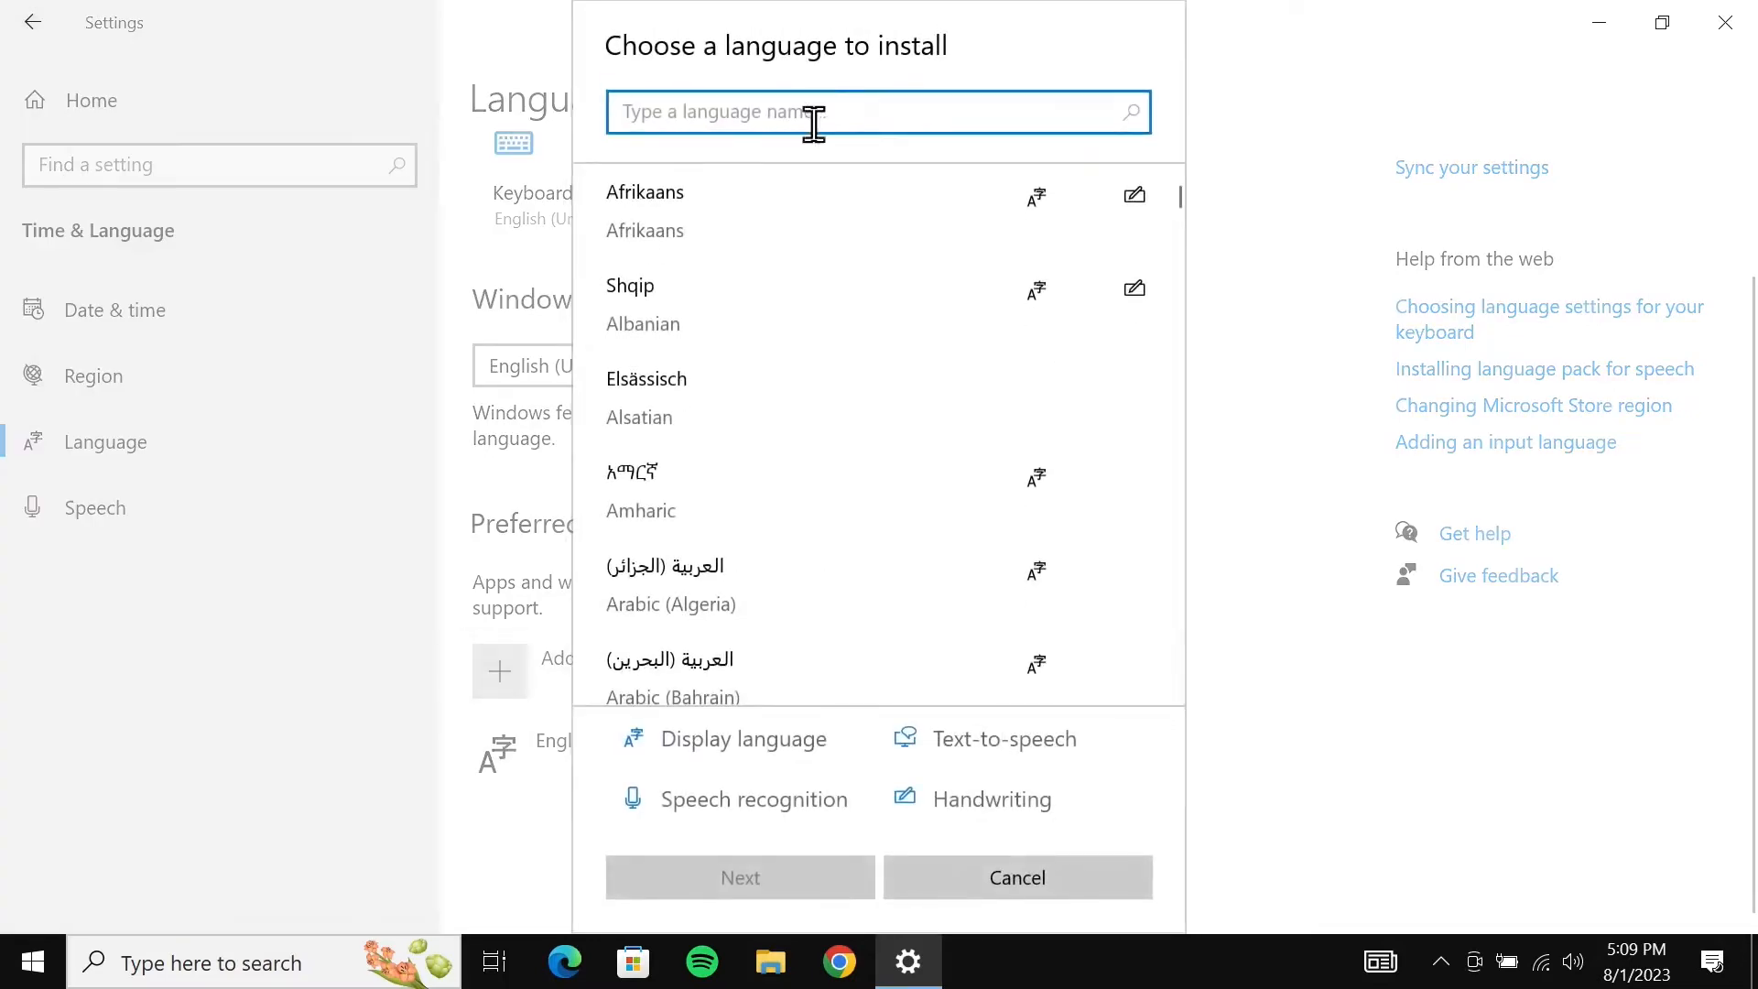
Search 'english', choose English (Canada) and start installing it.
type("eng")
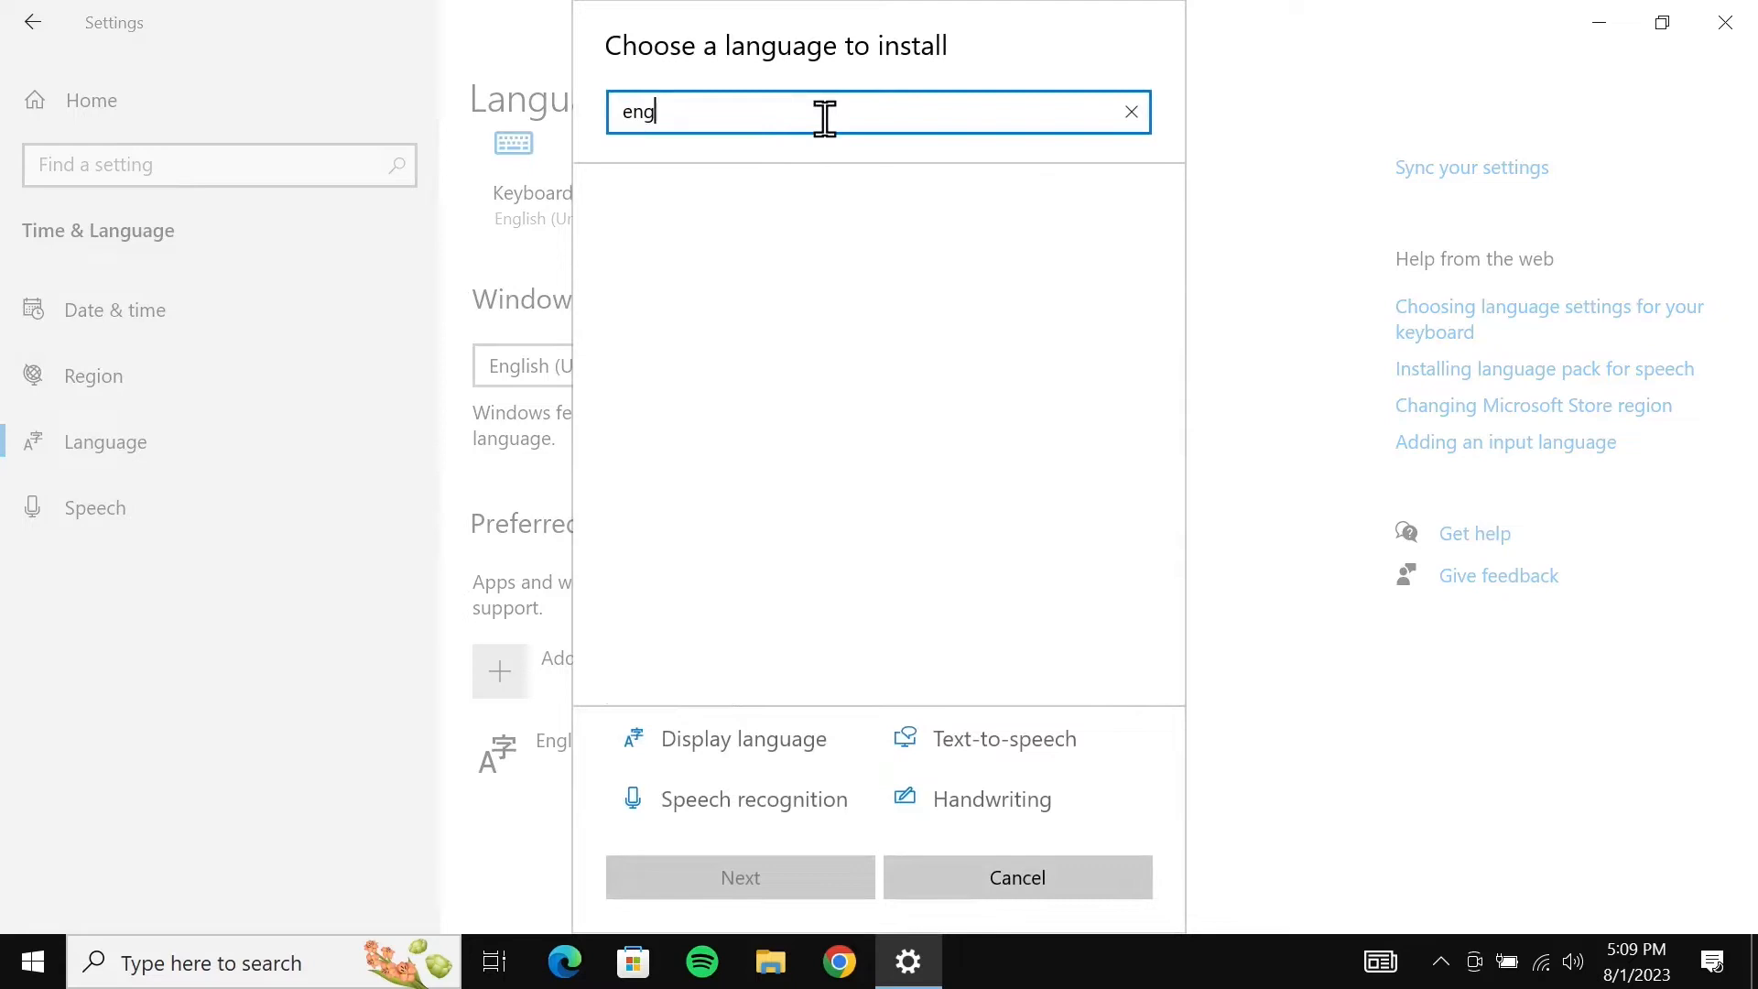
type("lish")
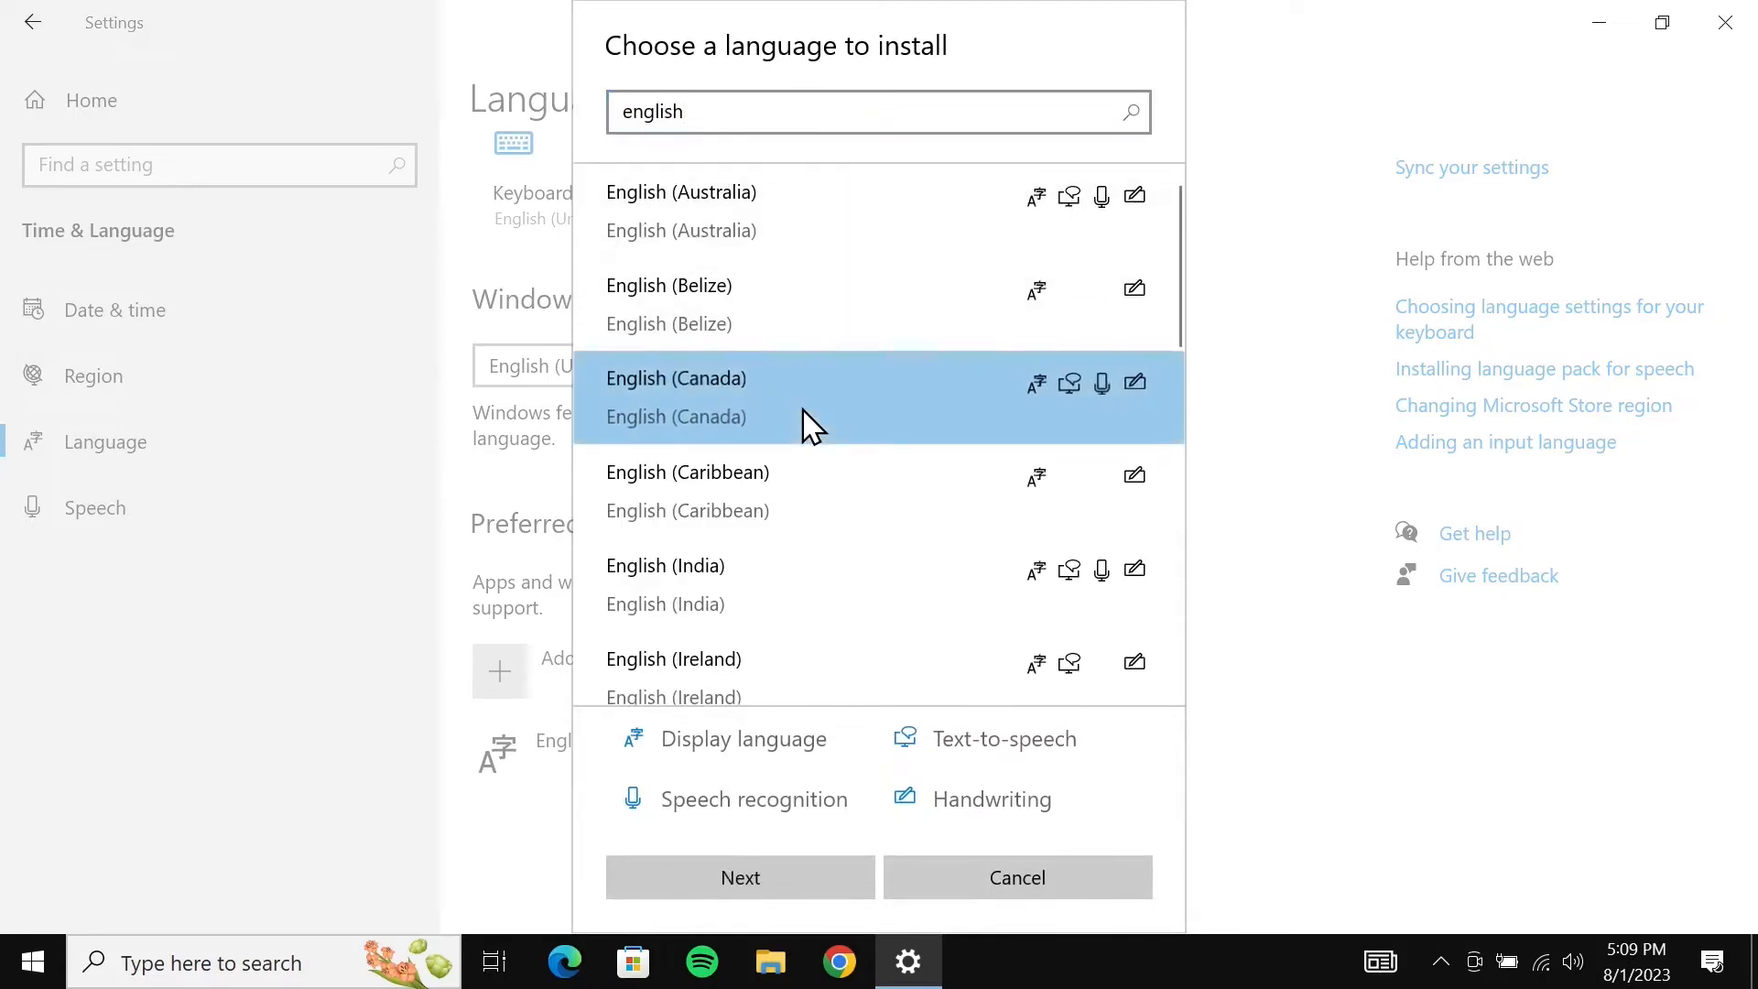
left_click(739, 877)
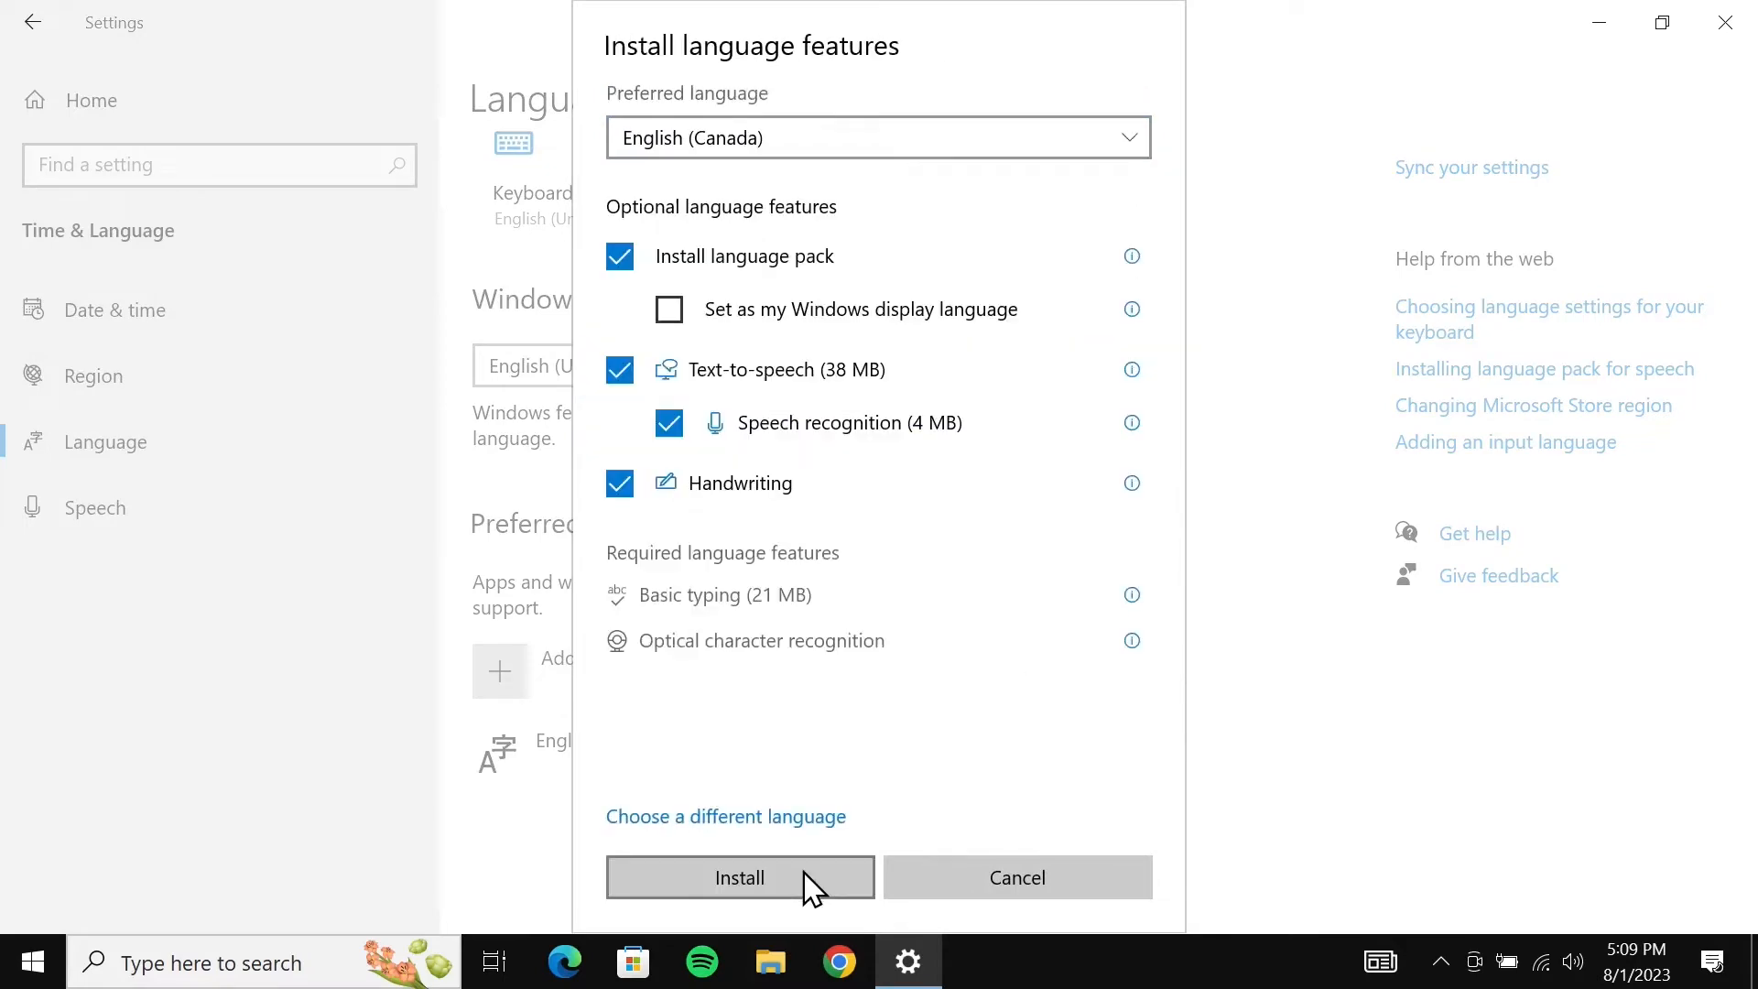
left_click(739, 877)
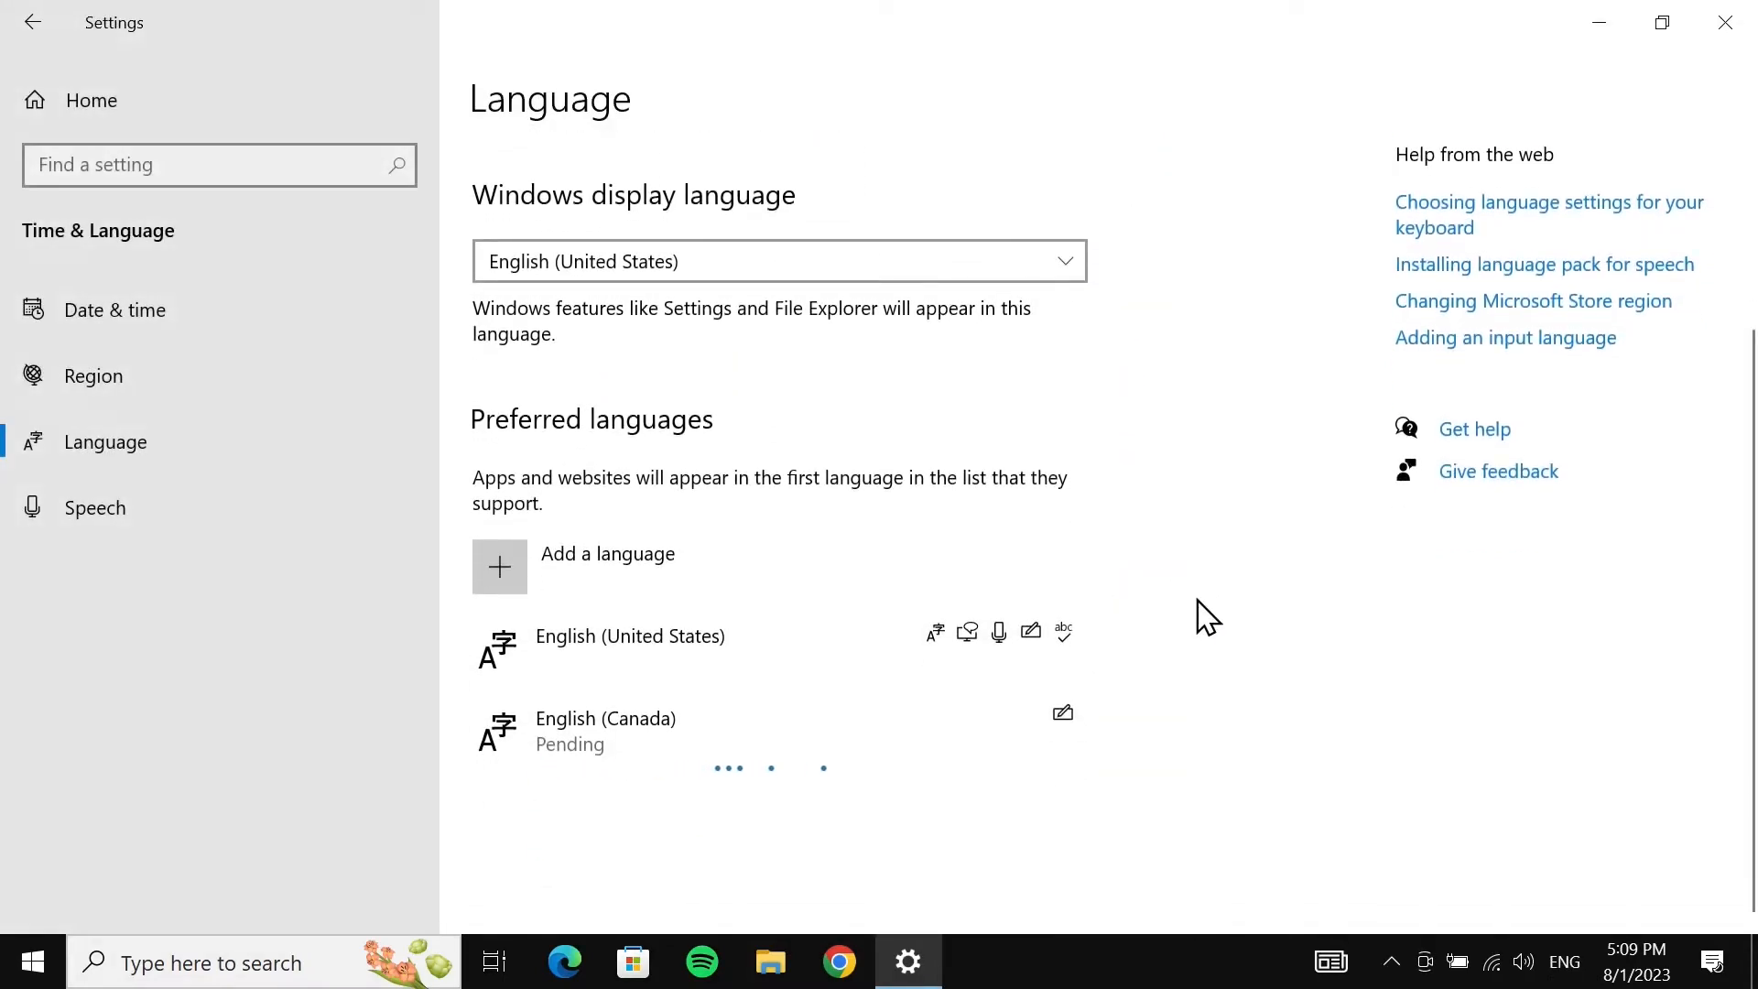
mouse_move(1022, 733)
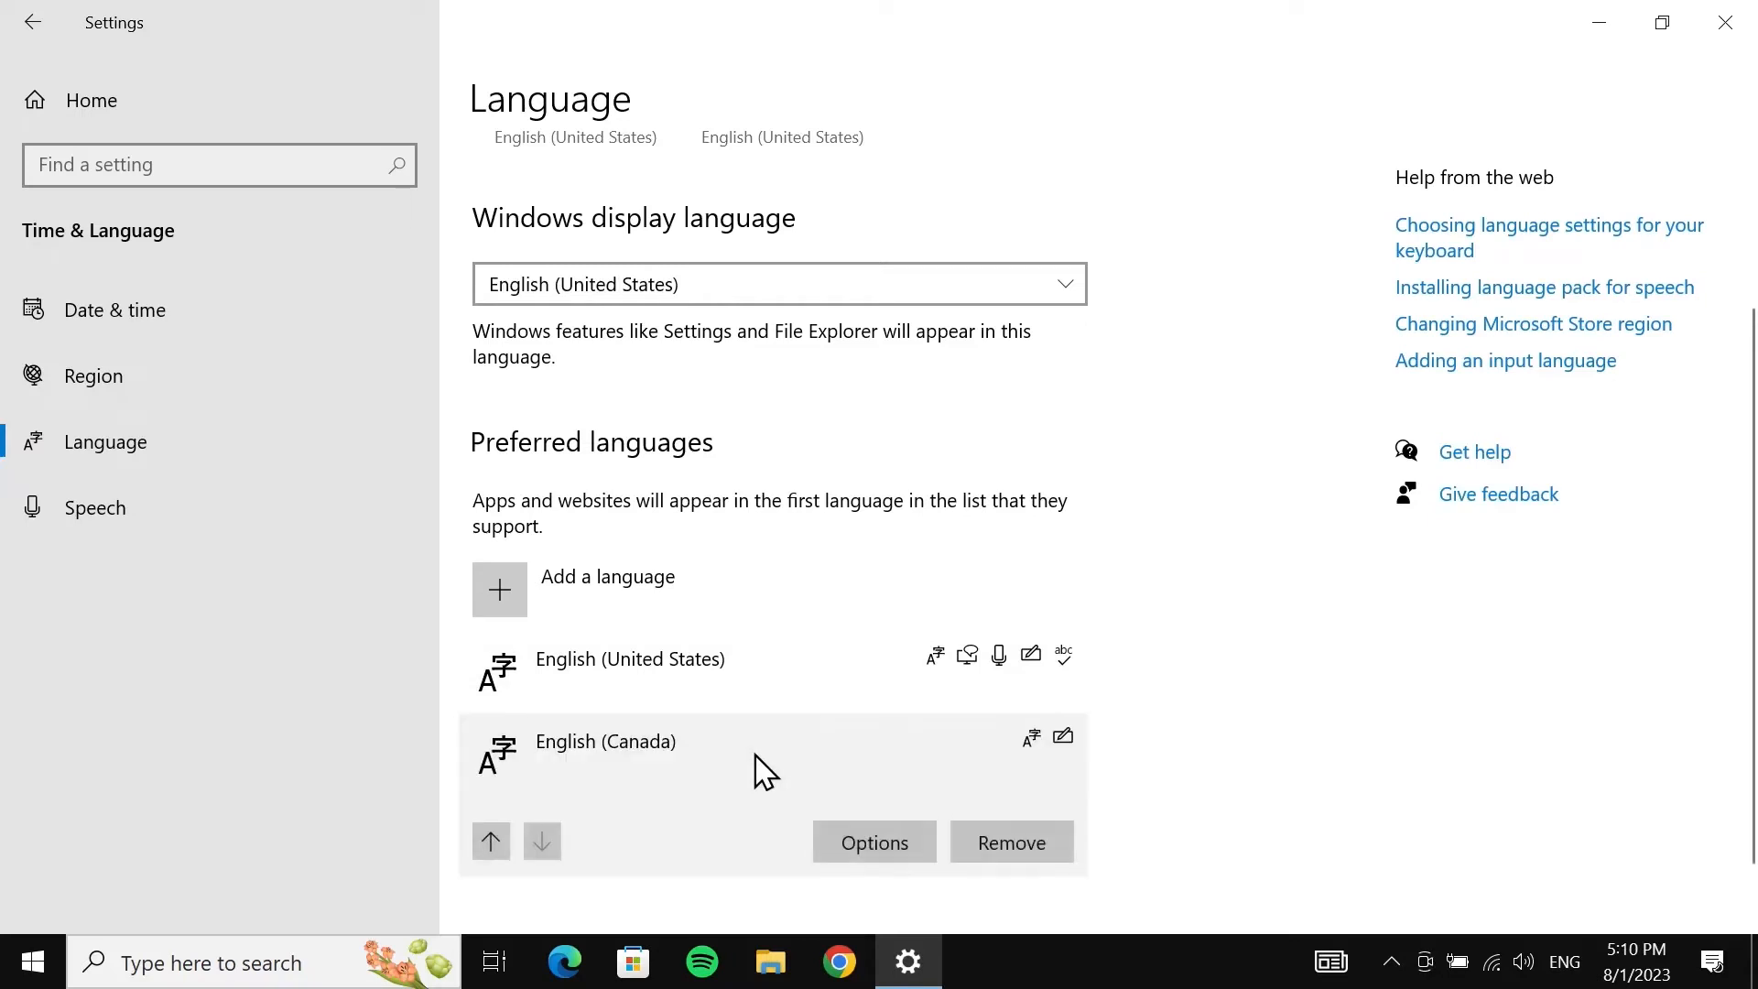
mouse_move(489, 841)
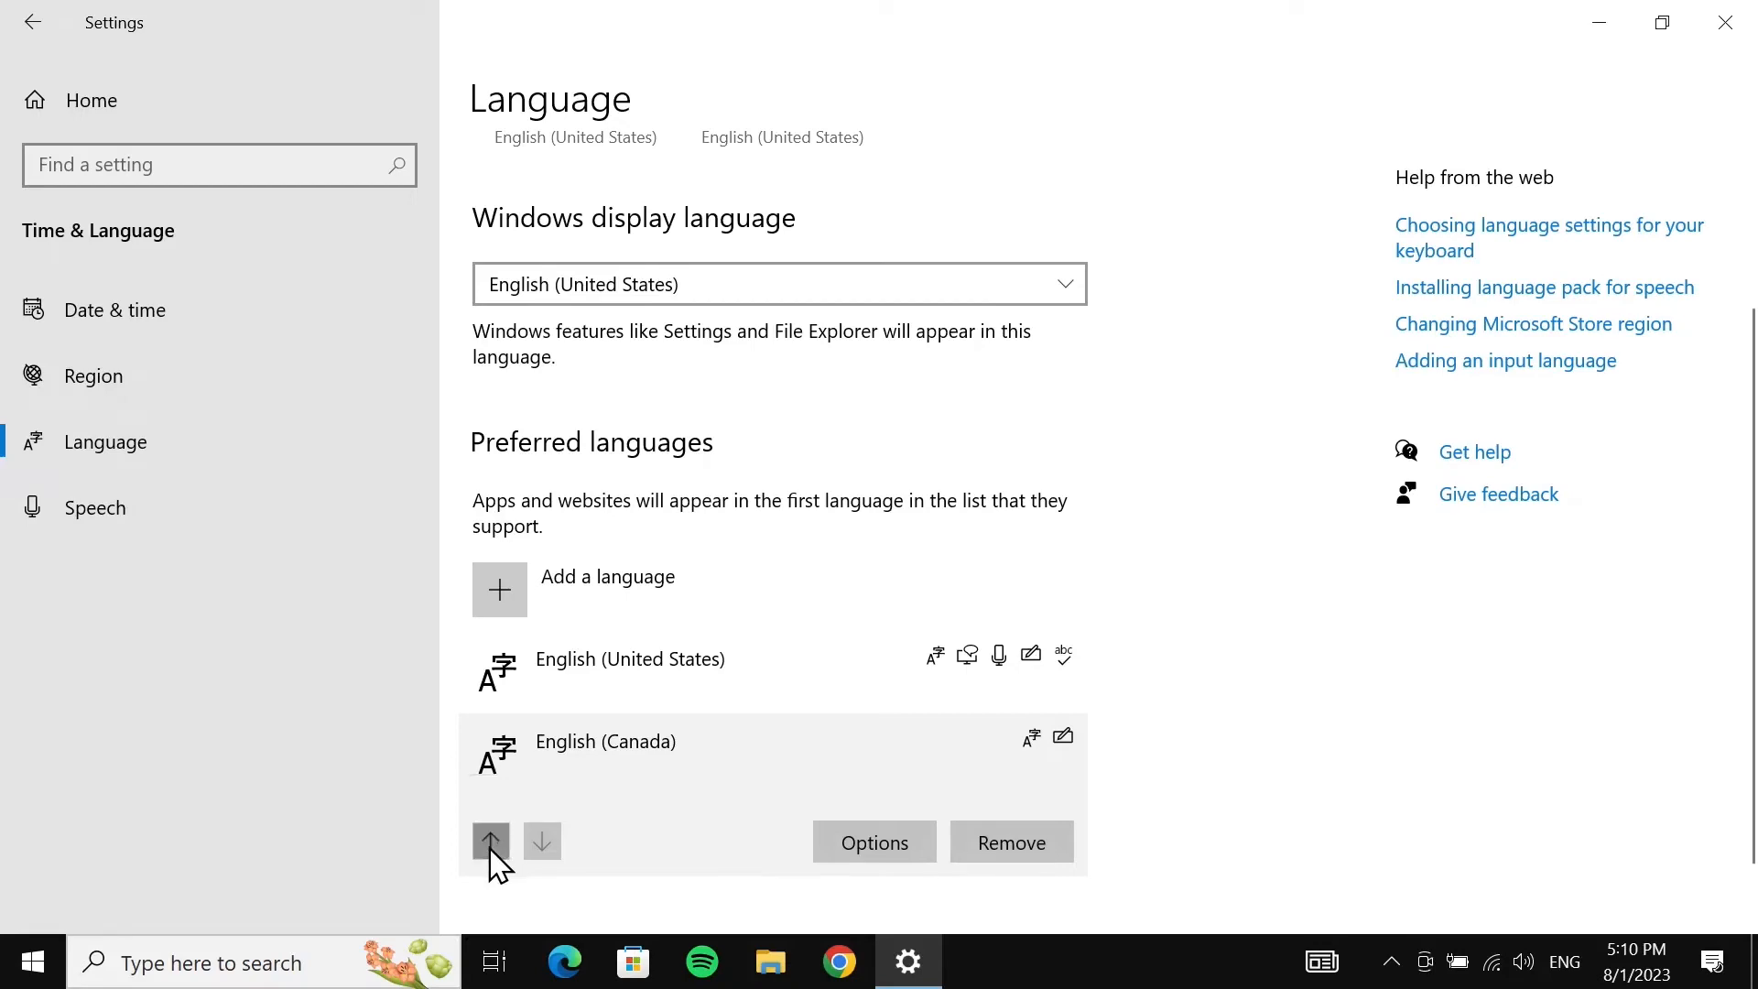
Move the installed English (Canada) above English (United States).
left_click(490, 841)
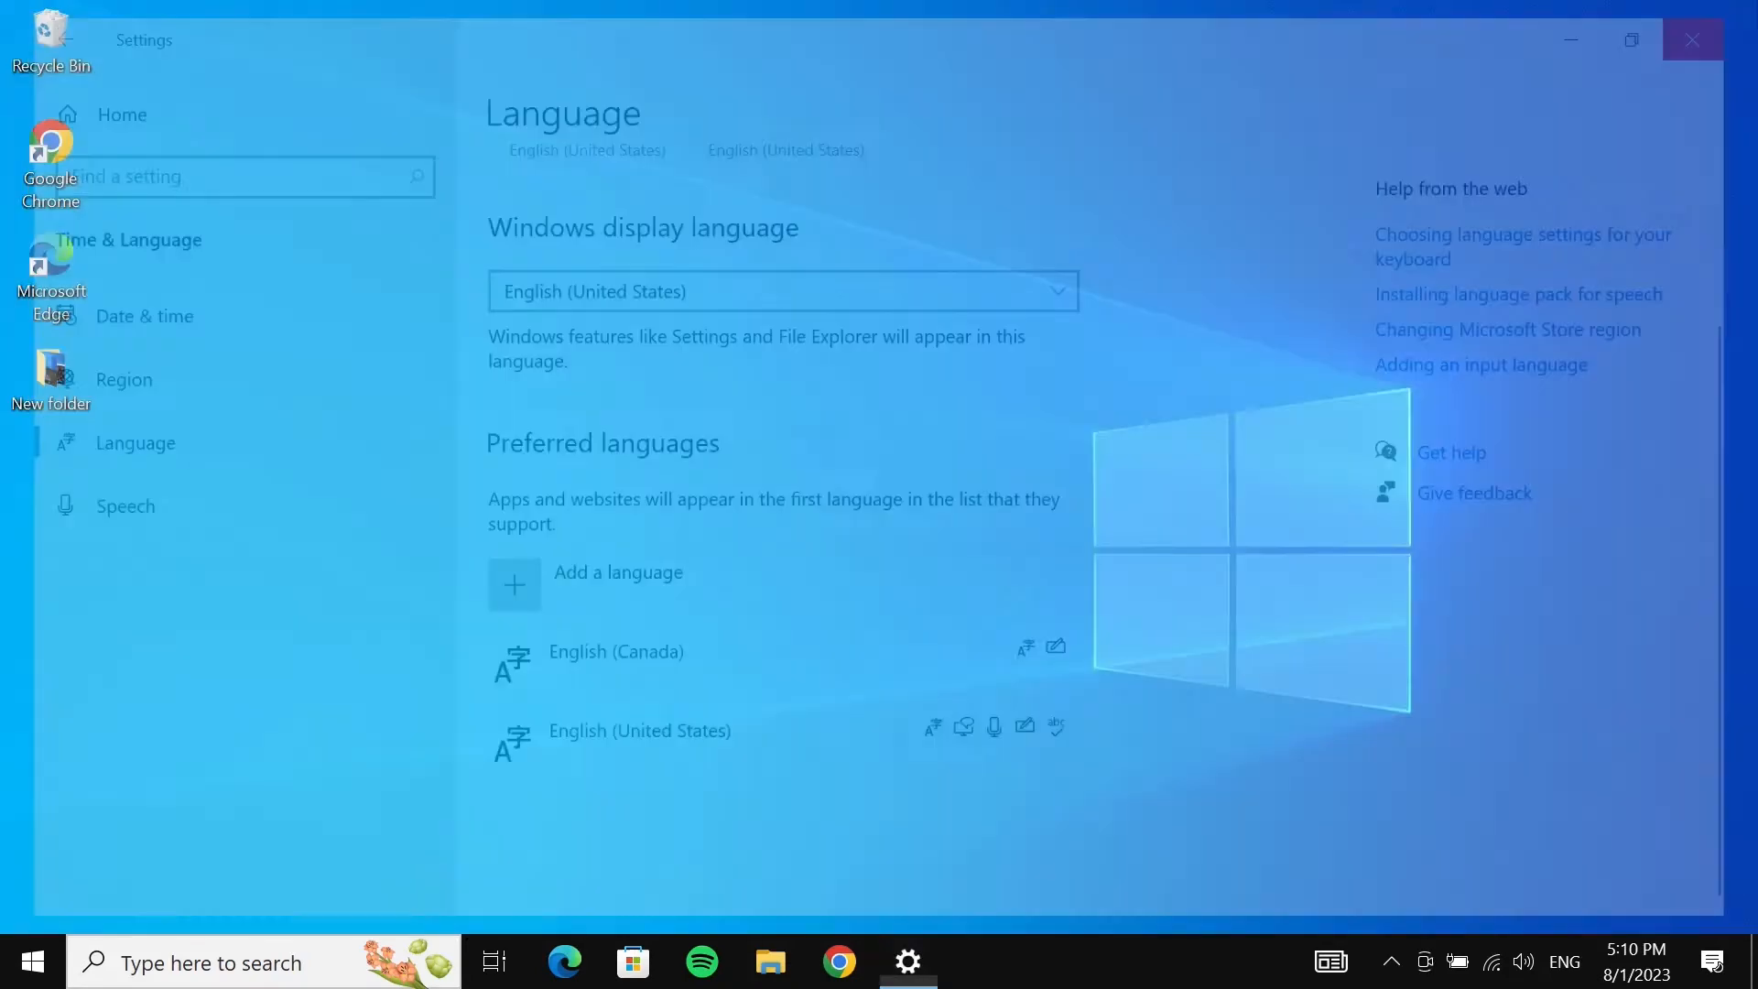
Bring up the Start menu's Power choices with Settings closed.
left_click(31, 962)
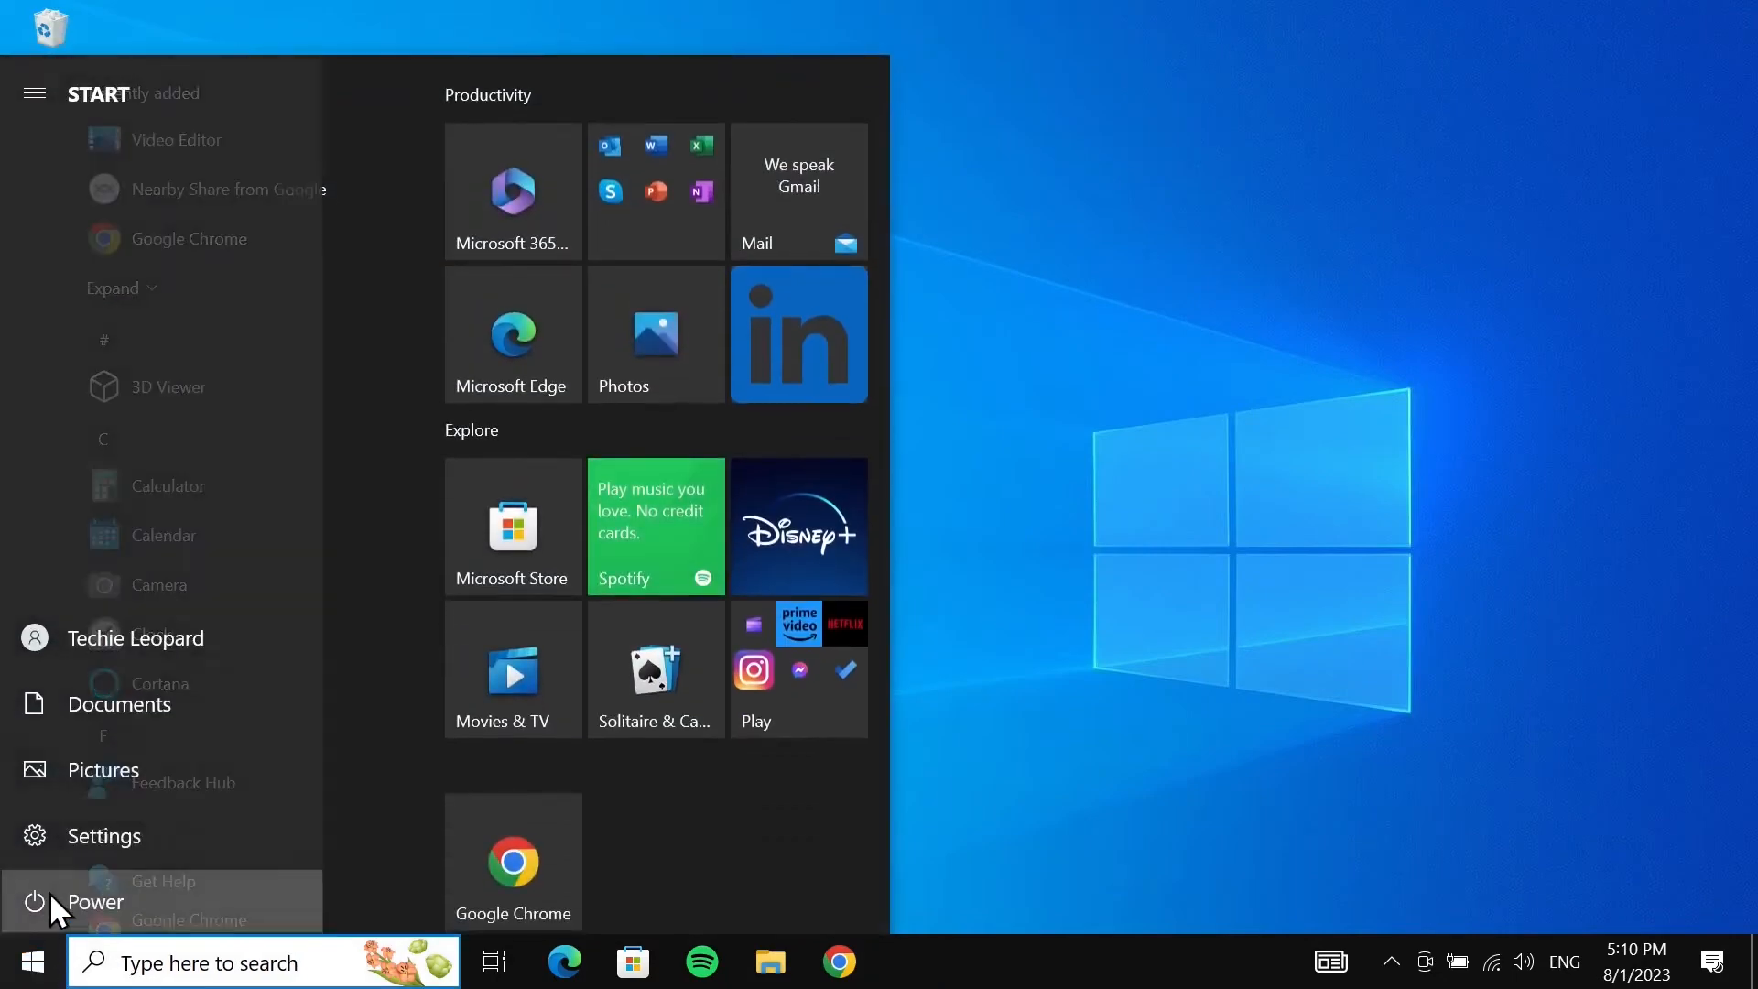
left_click(98, 901)
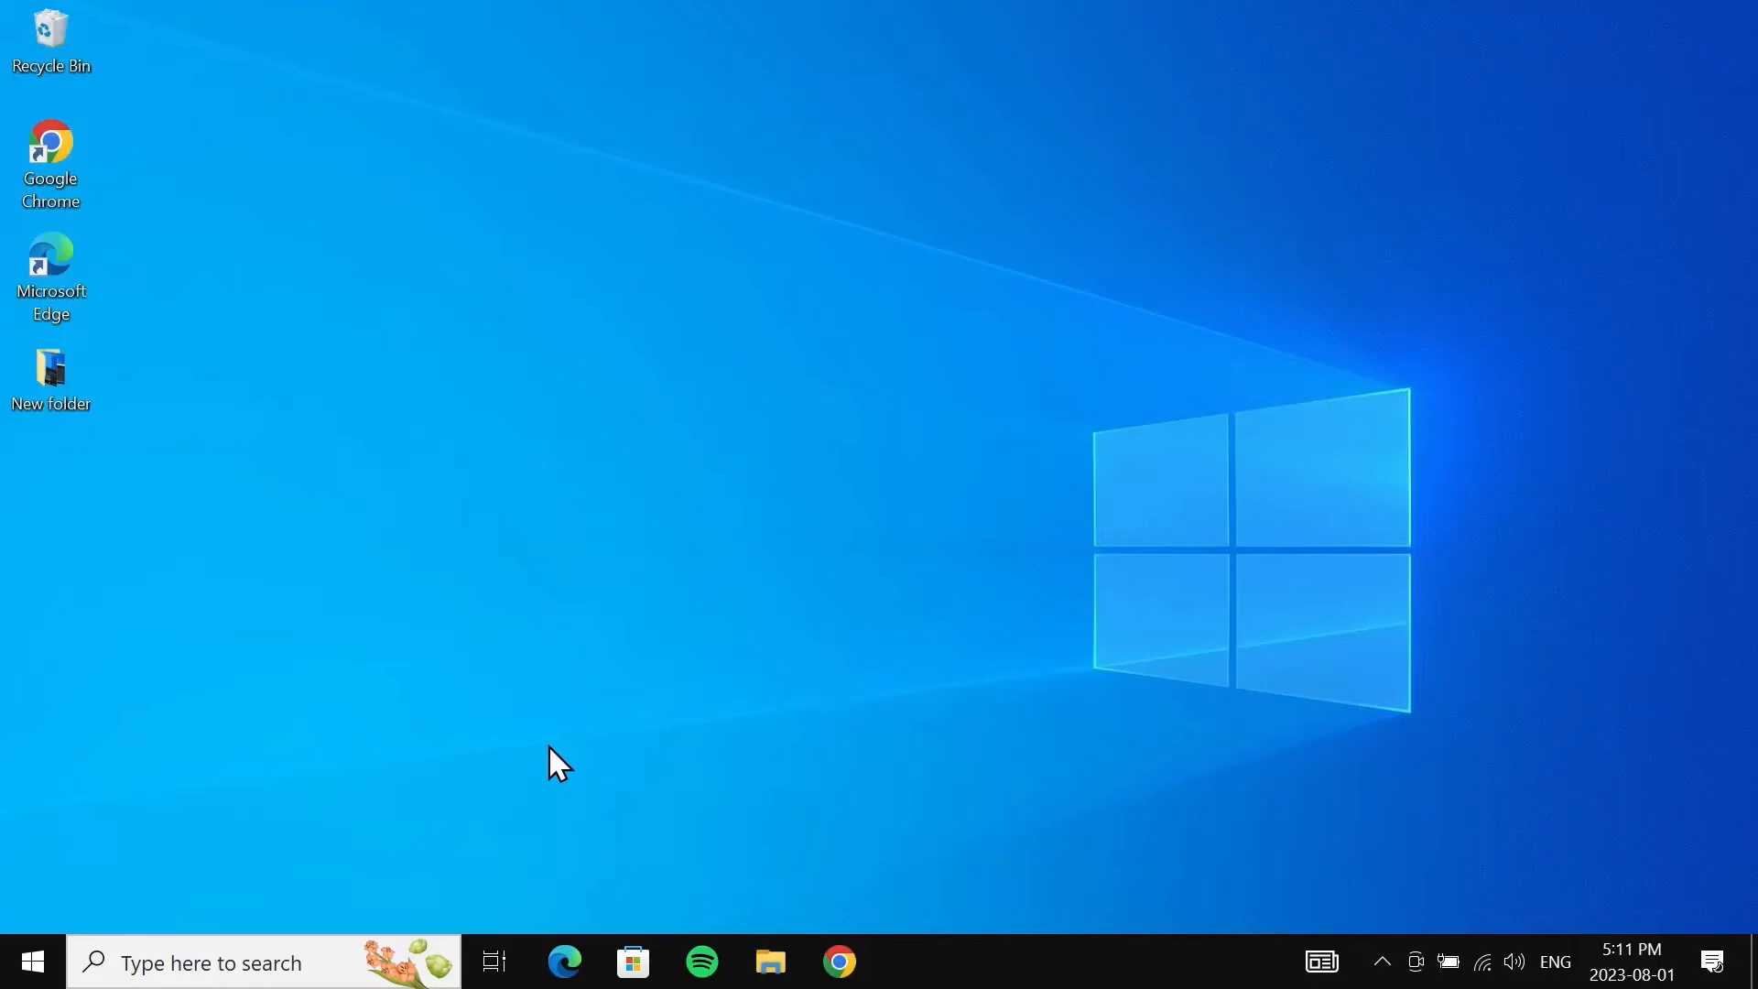
Reopen Settings on the Language page, English (Canada) still listed first.
left_click(30, 960)
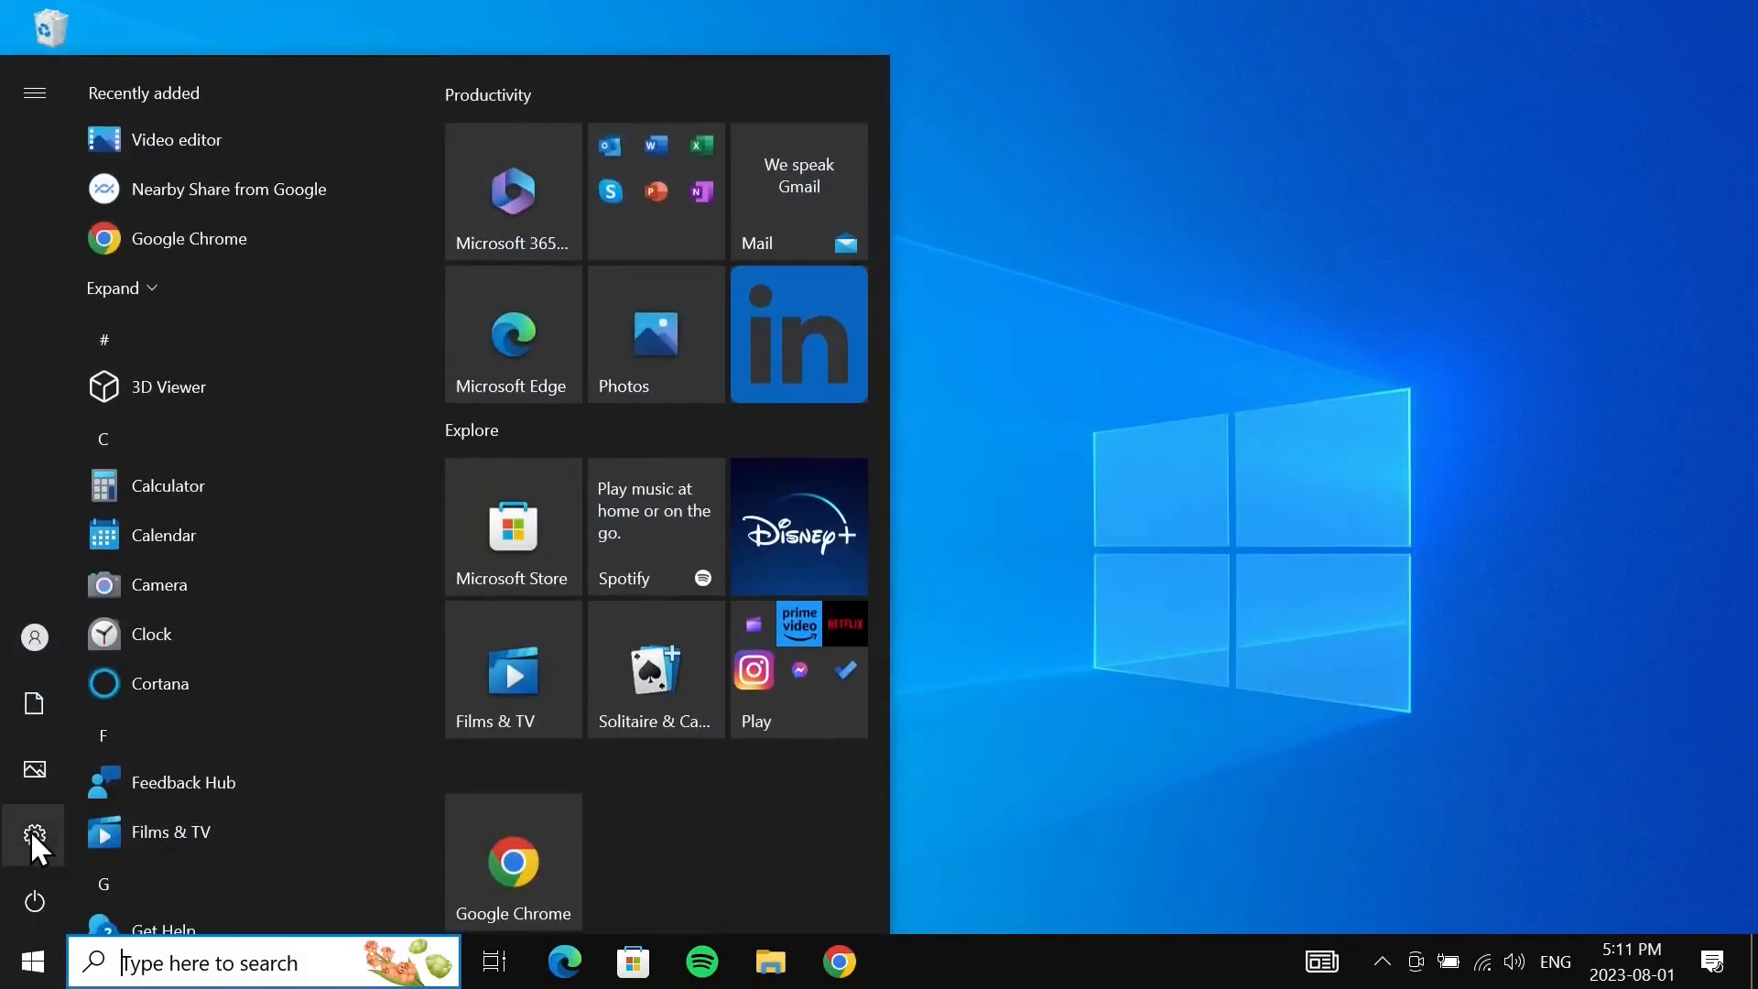
left_click(32, 839)
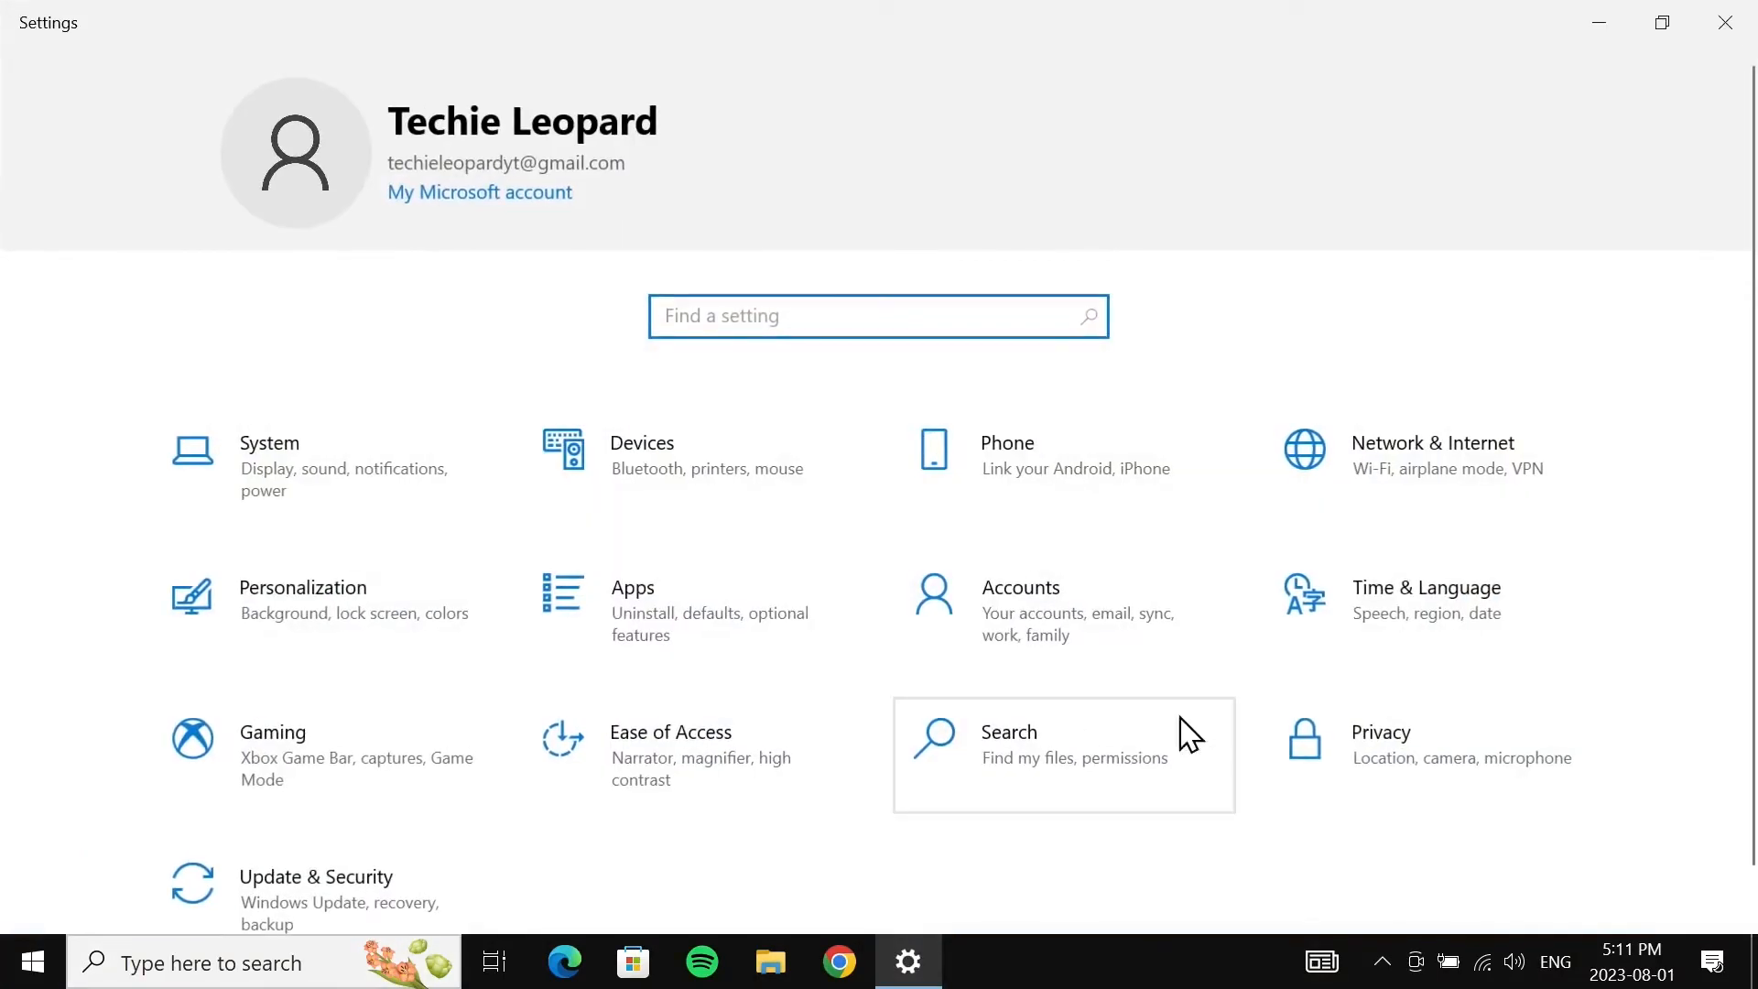
left_click(1425, 598)
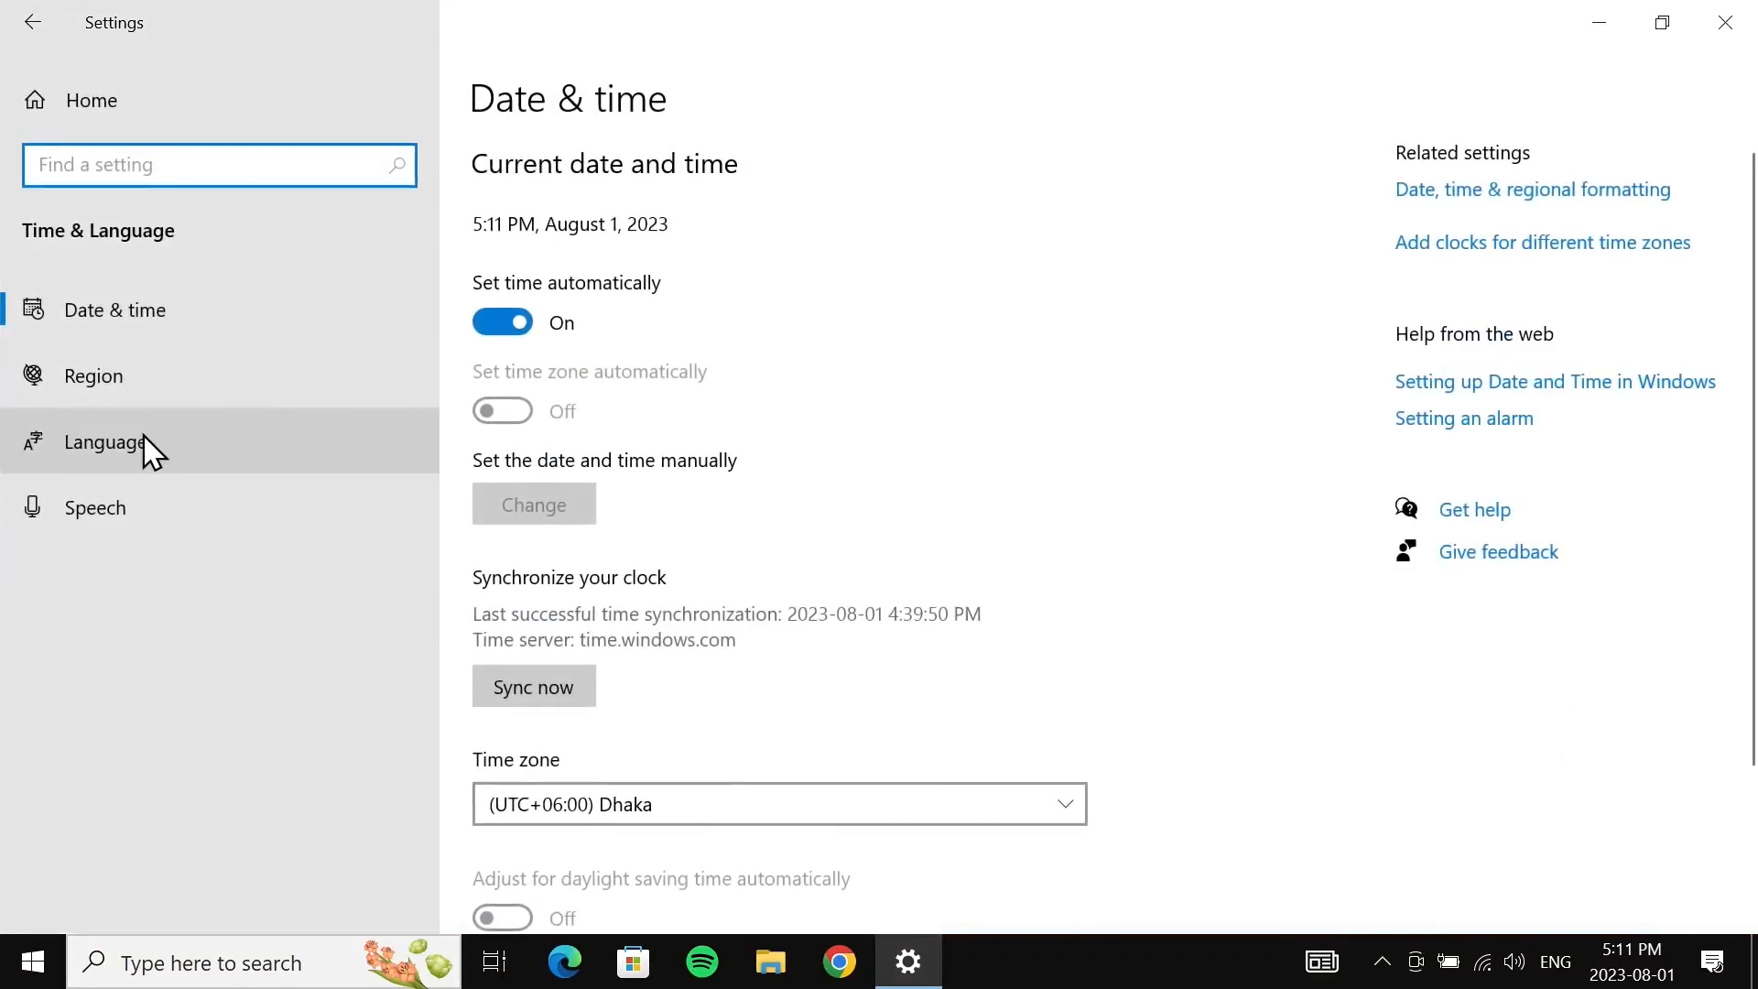
left_click(110, 440)
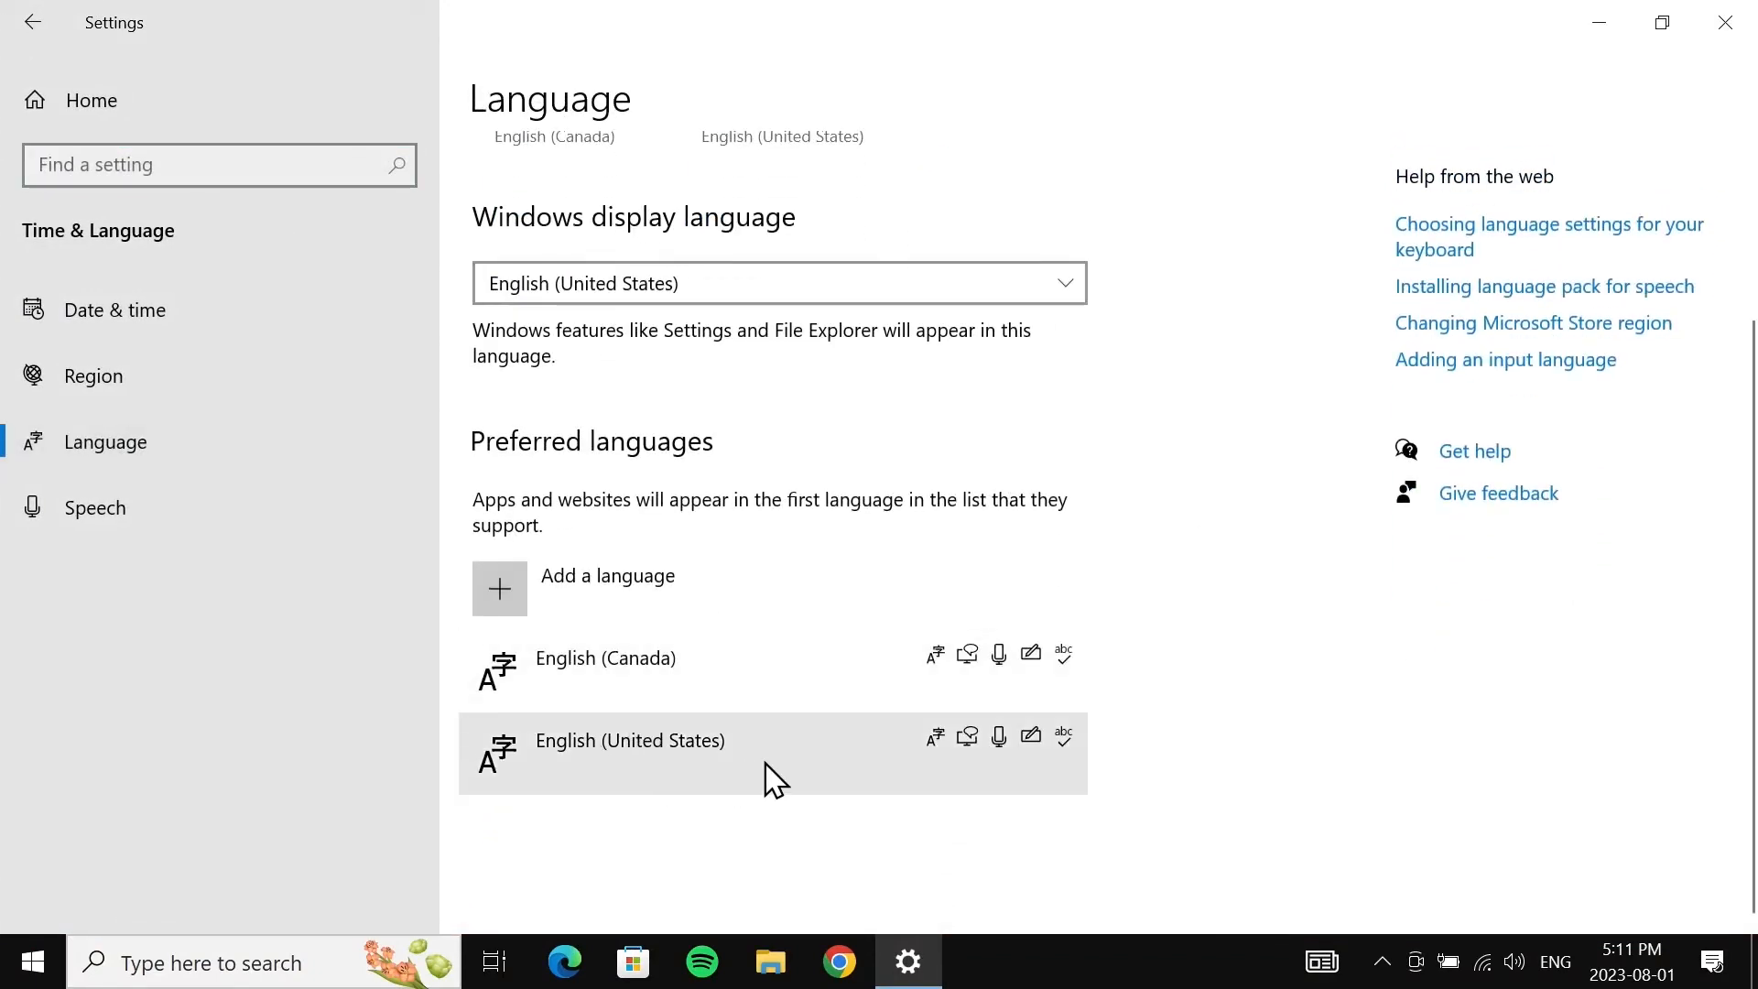
Move English (United States) back above English (Canada) and close Settings.
left_click(630, 740)
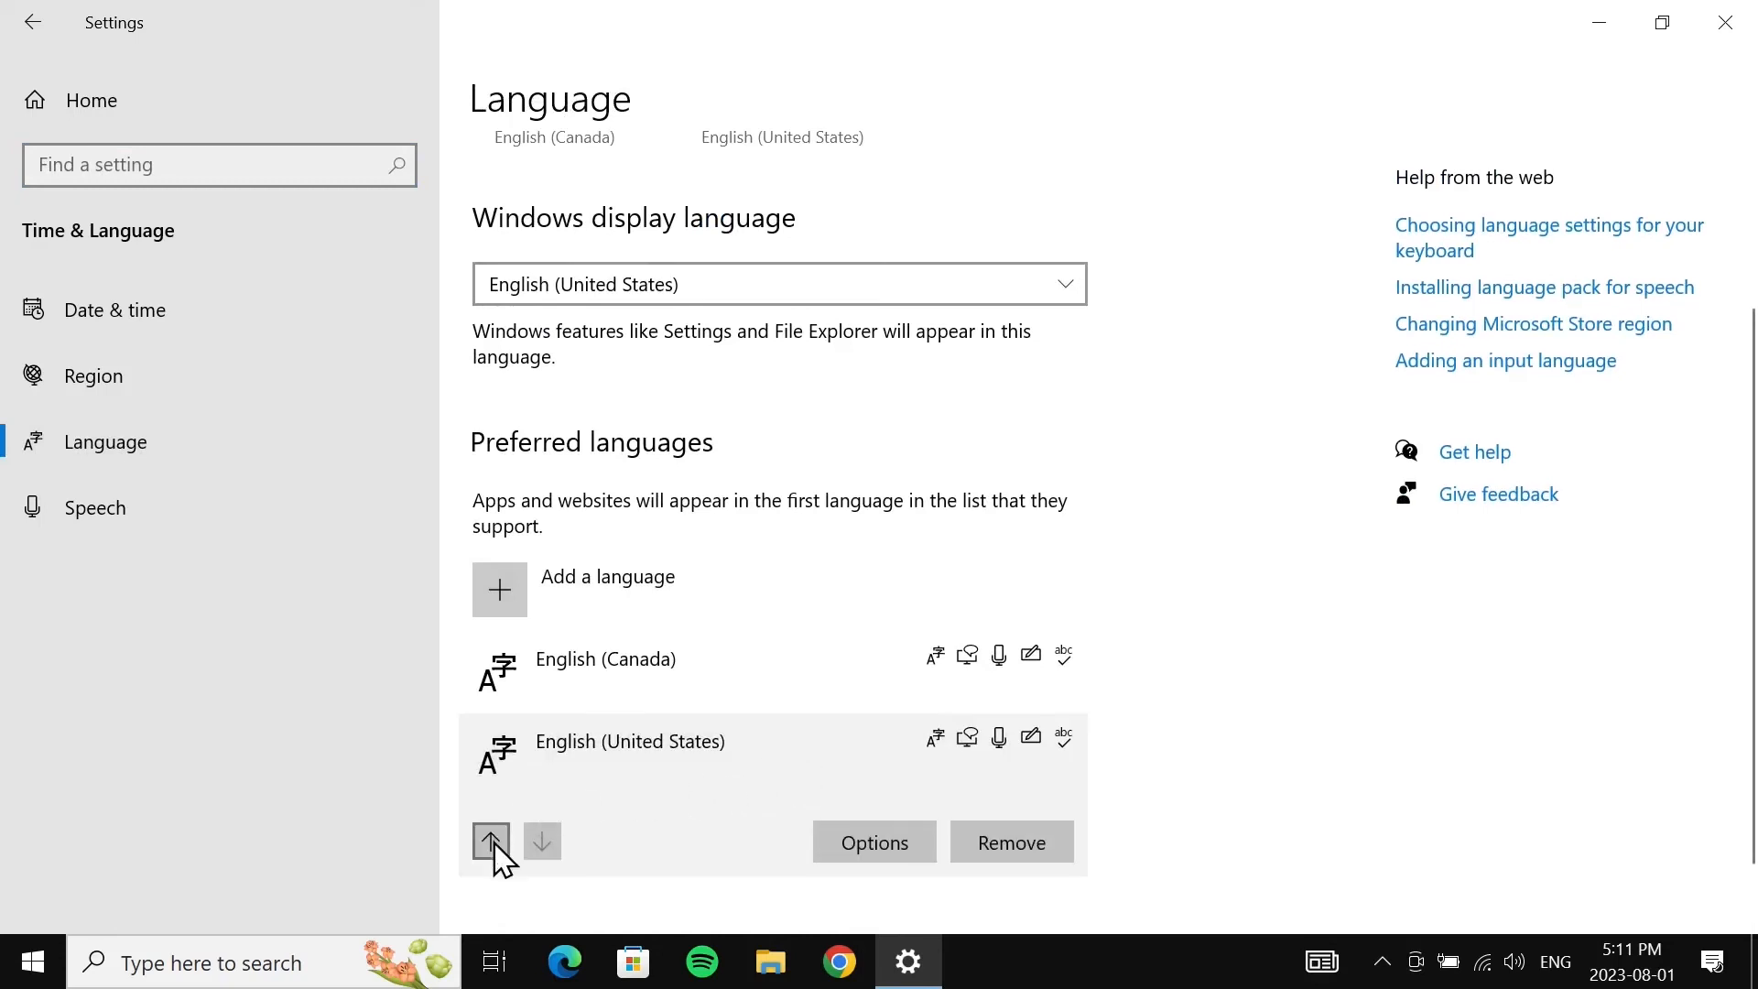
left_click(489, 841)
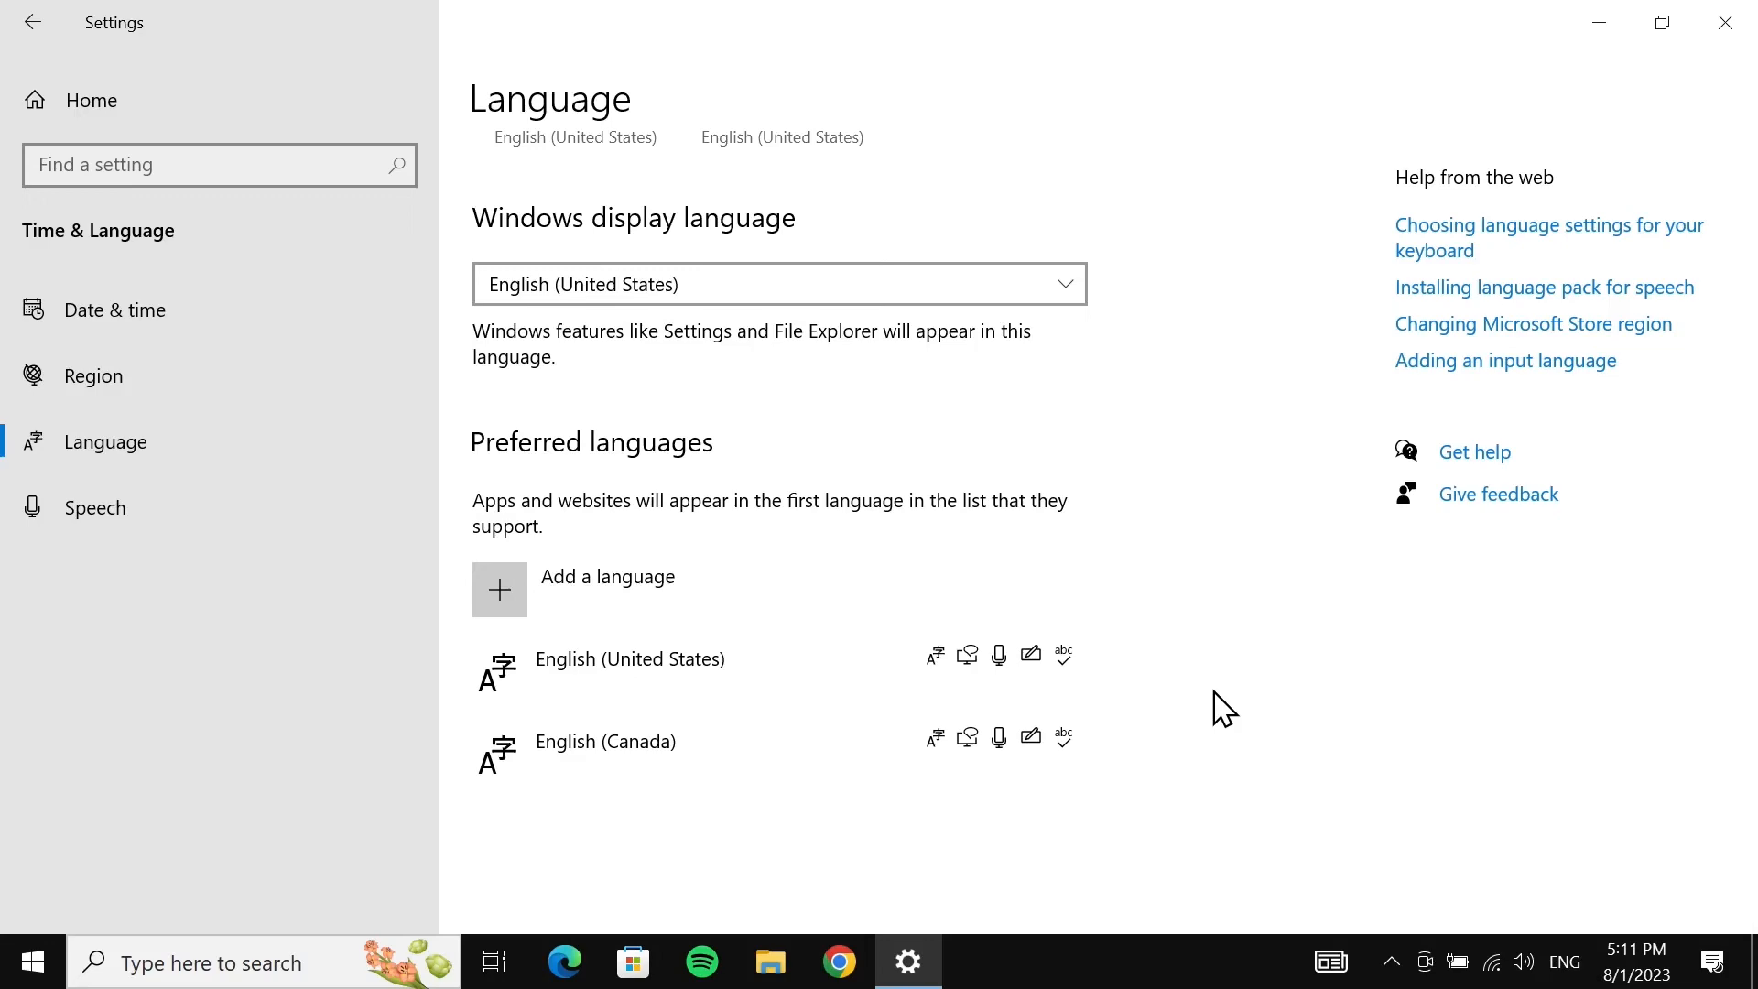
left_click(1725, 21)
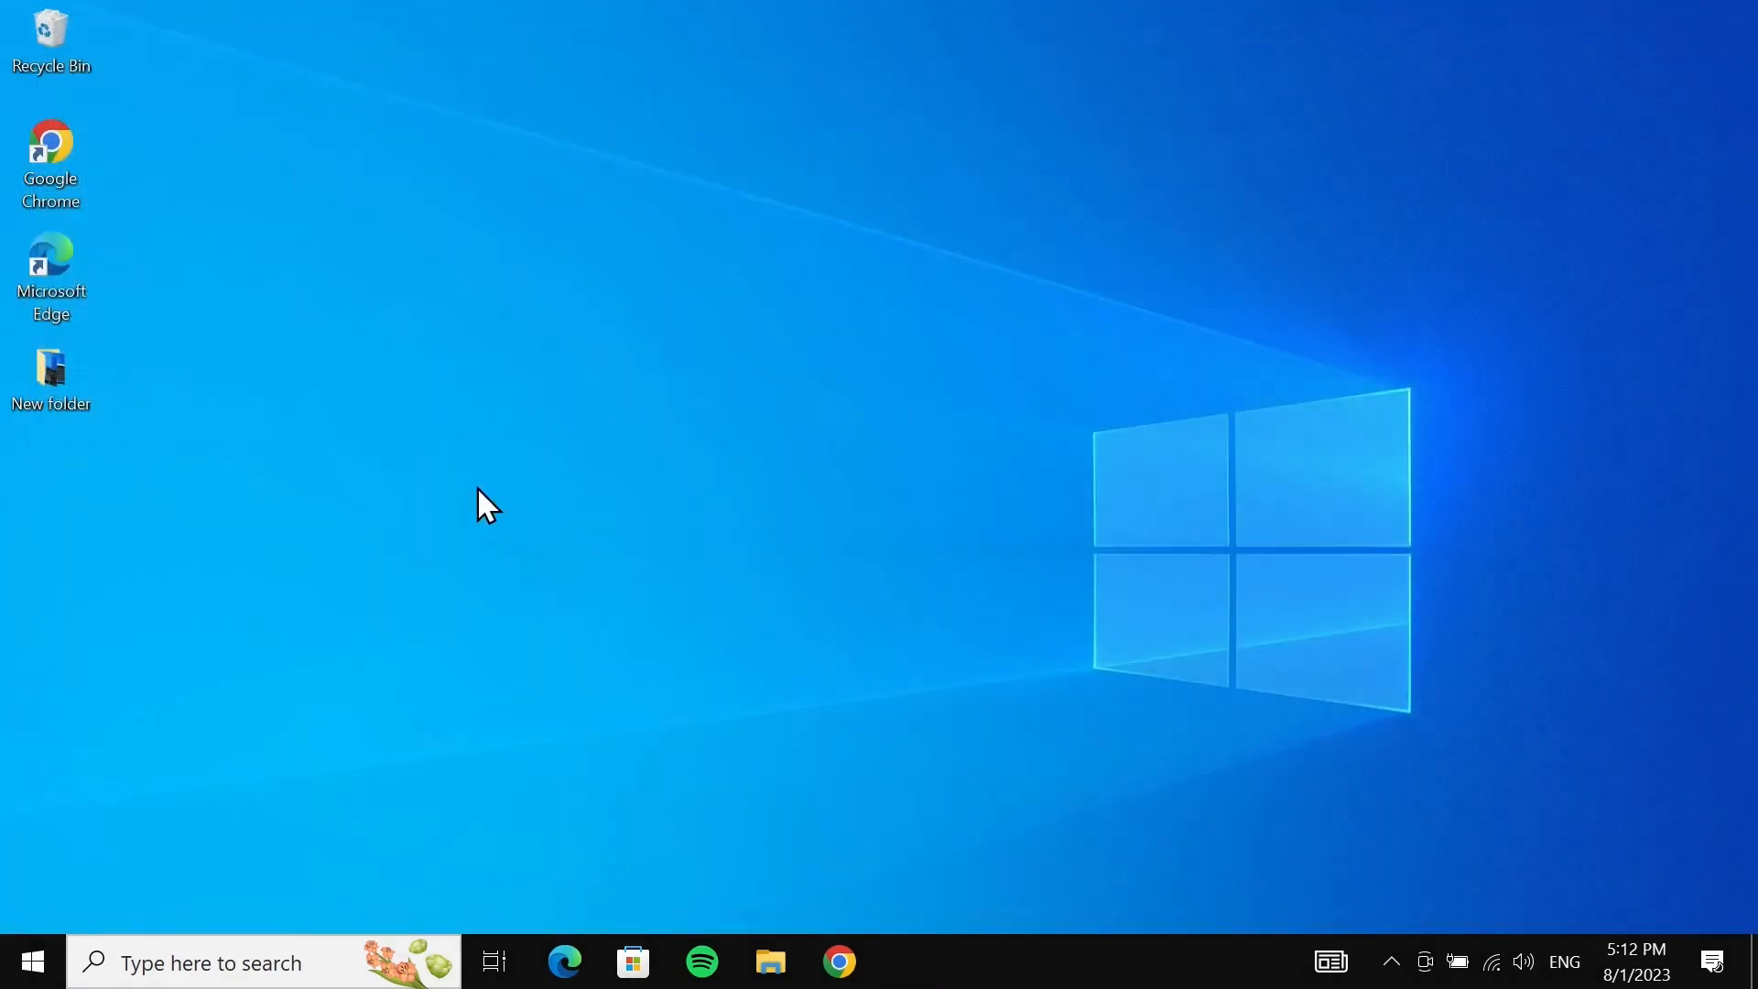